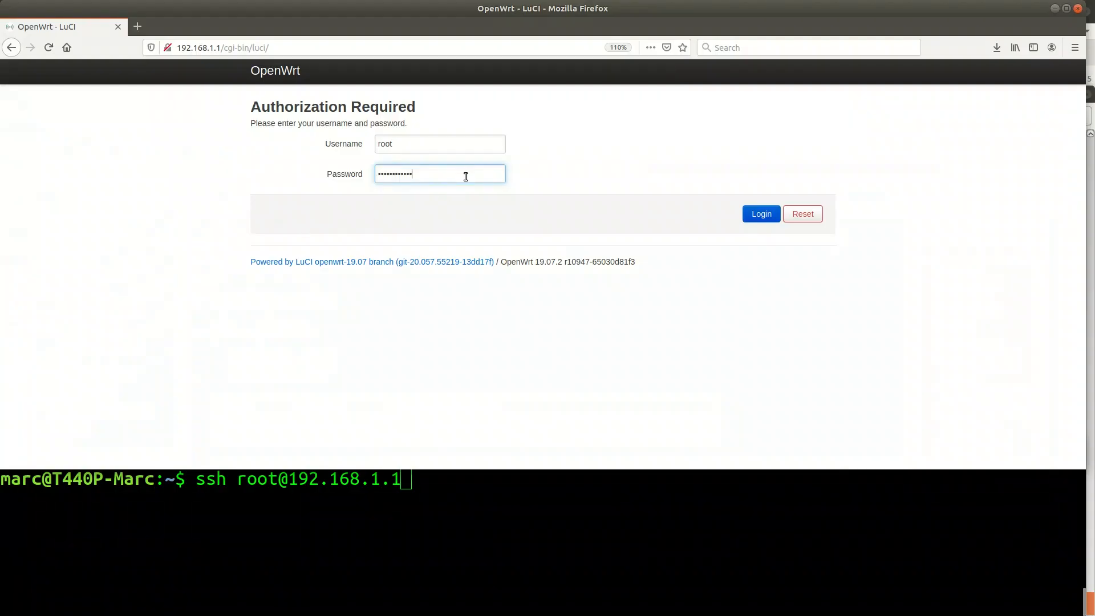
Submit the root username and password on the LuCI login page
left_click(760, 214)
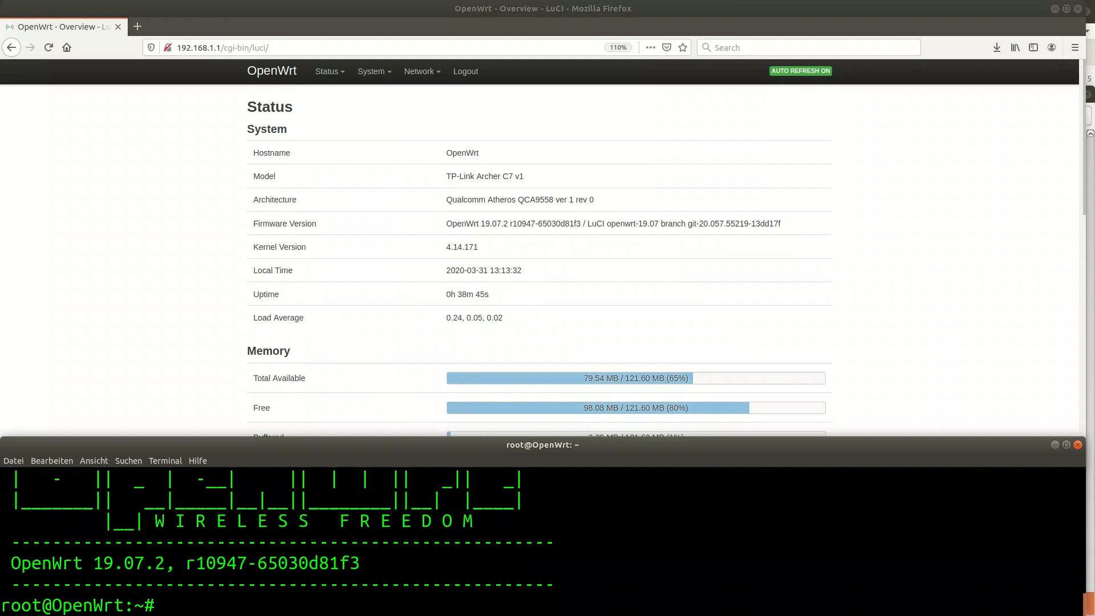
Run logread -f in the router's SSH session to follow the live system log
type("logread -f")
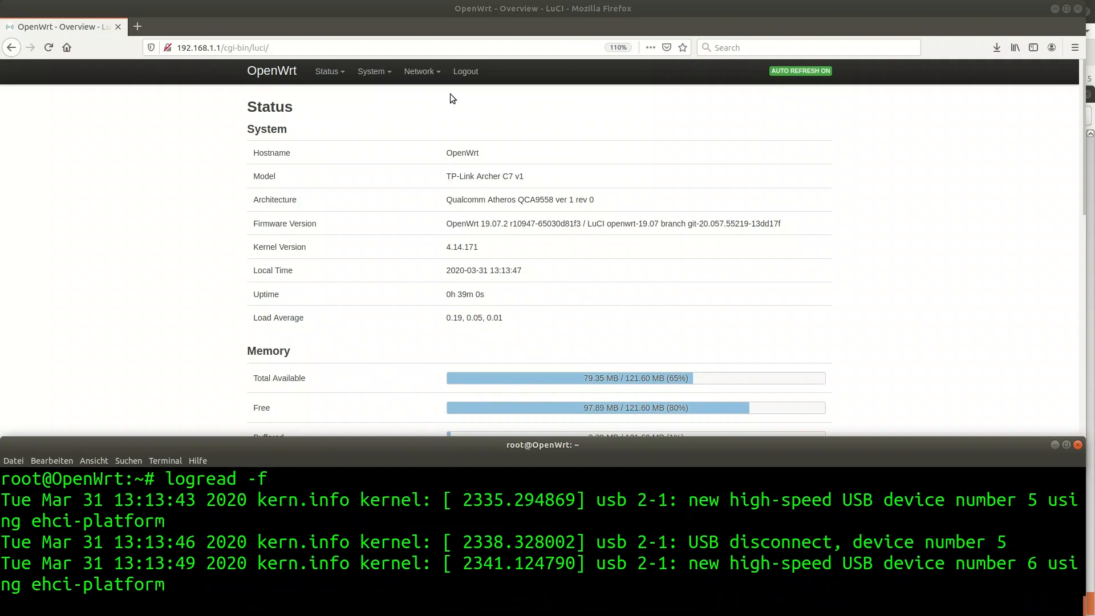
Update the package lists under System > Software and dismiss the output
left_click(371, 70)
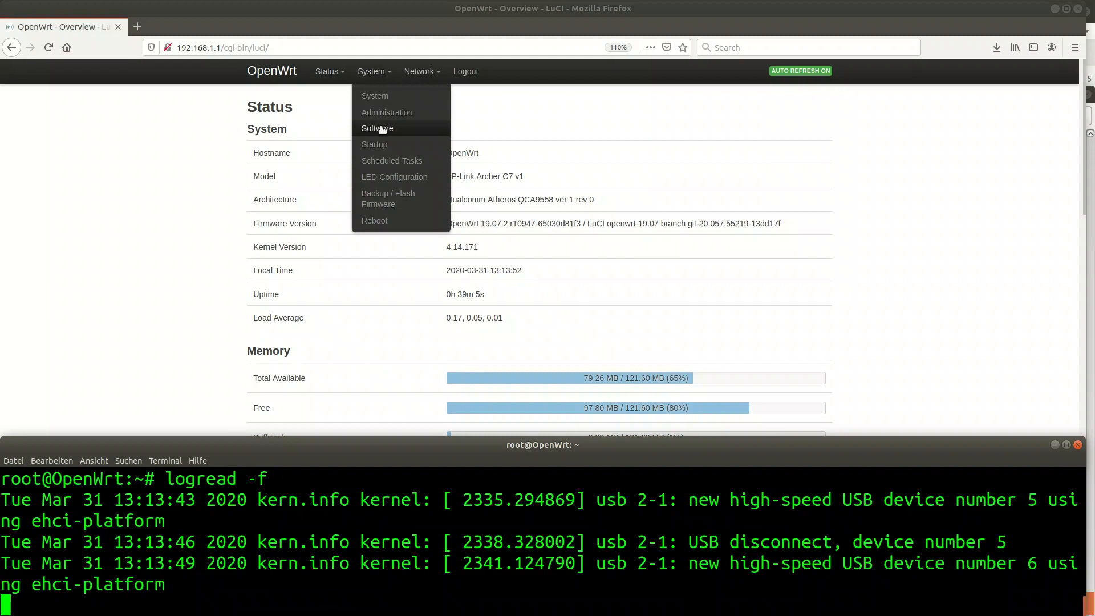
left_click(376, 127)
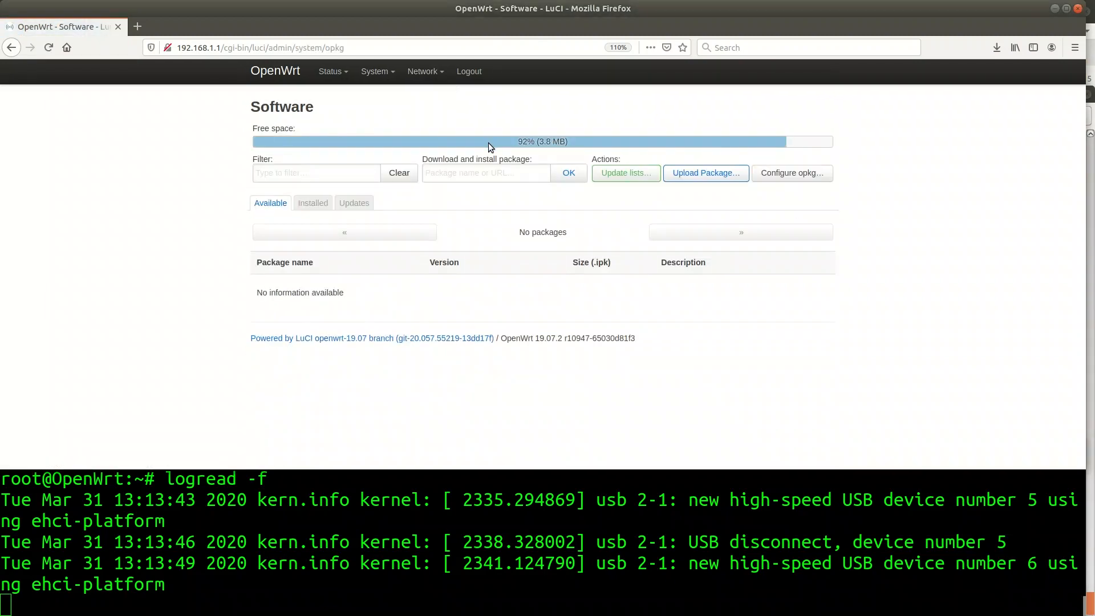
left_click(625, 173)
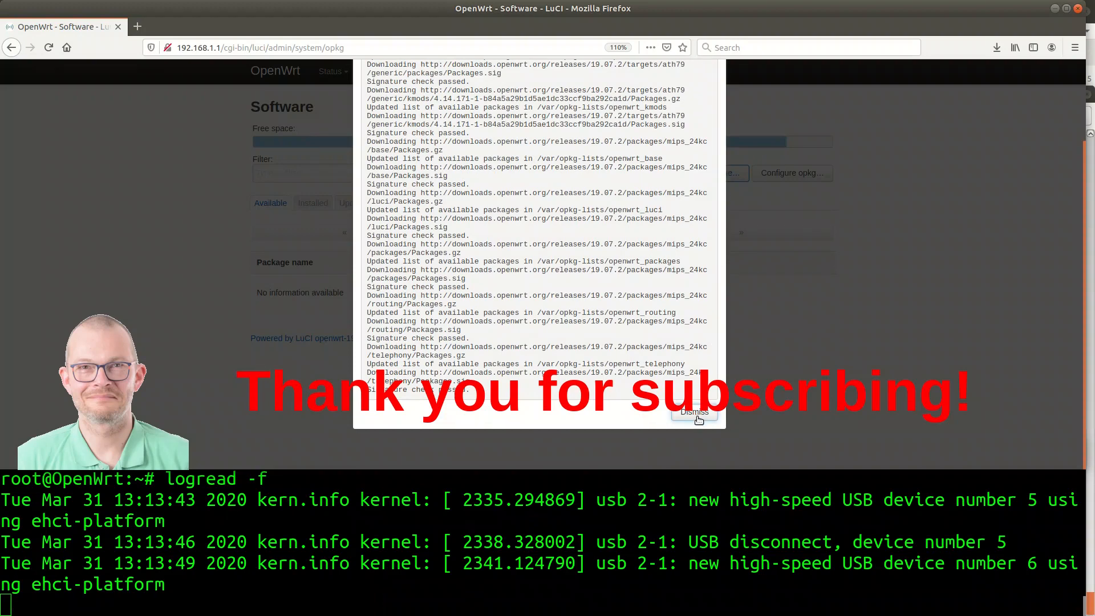
left_click(694, 412)
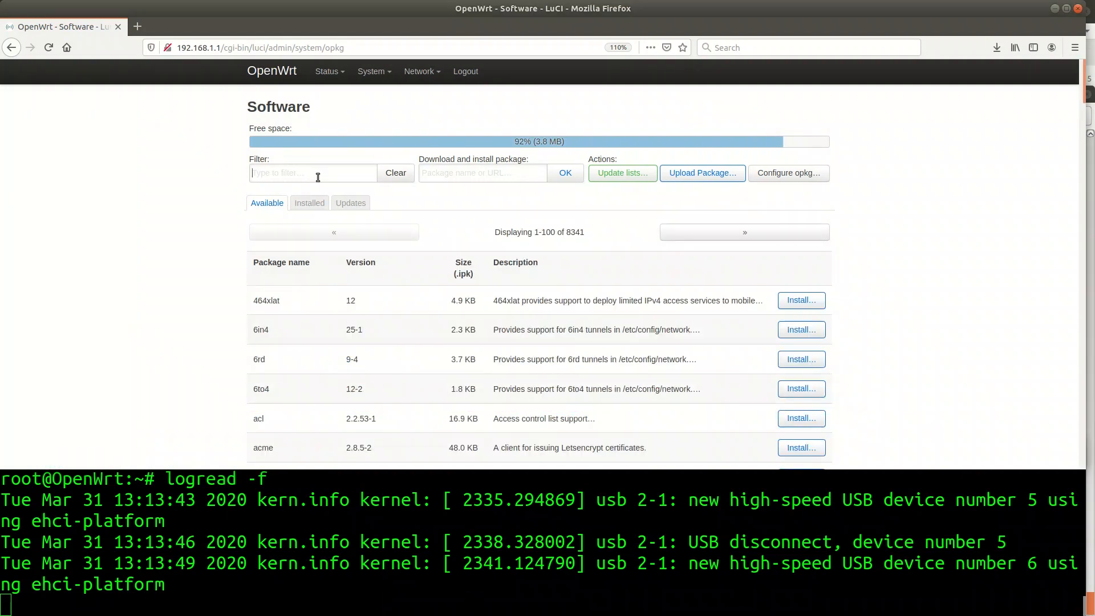
Filter for 'uvc' and install kmod-video-uvc with its dependencies
type("uvc")
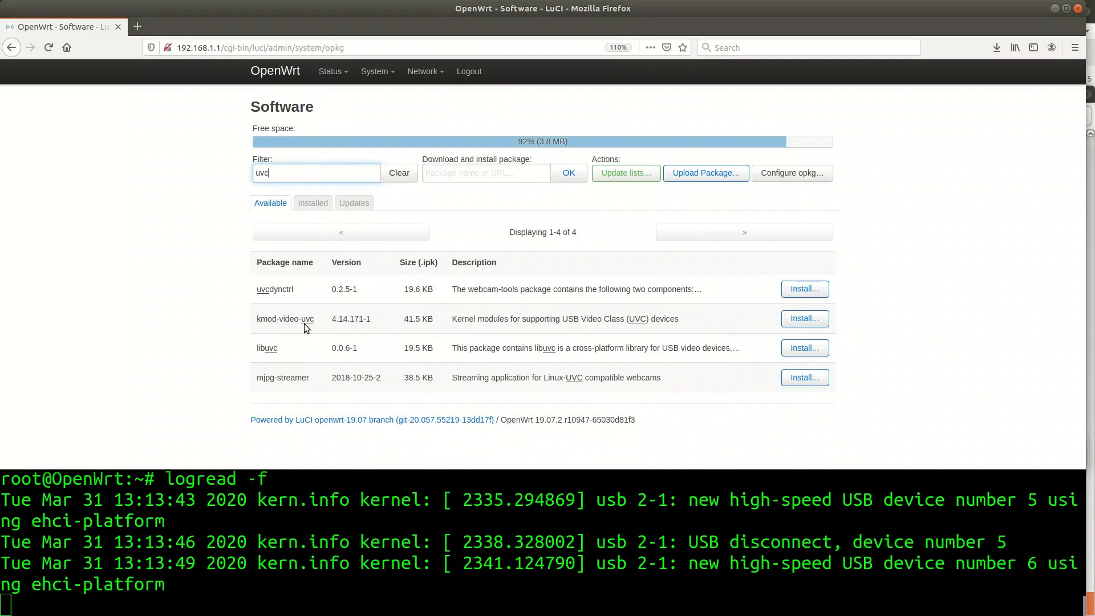
mouse_move(805, 318)
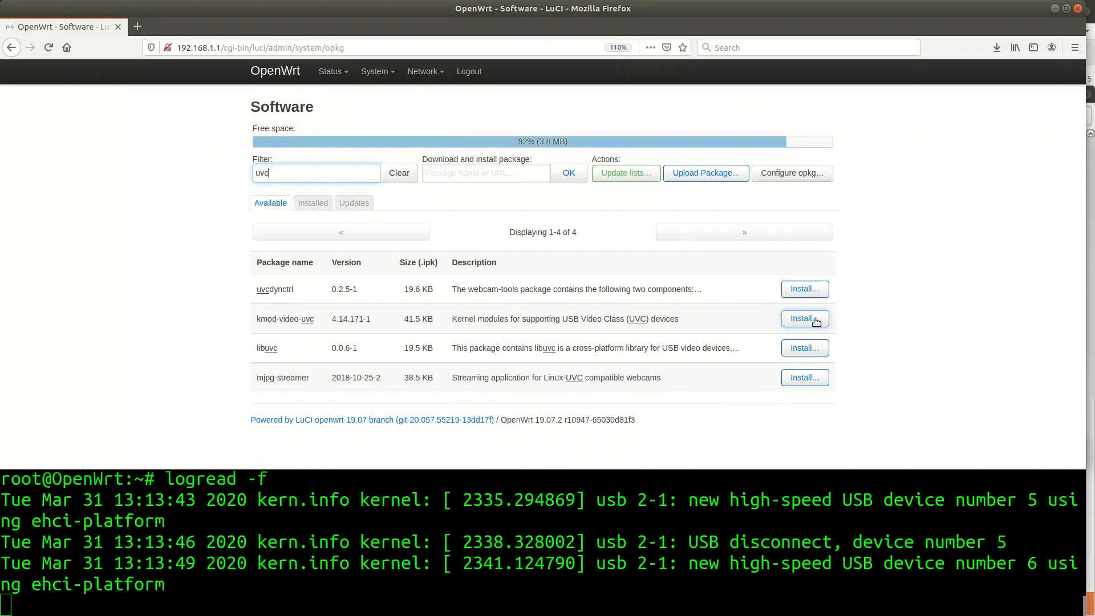
left_click(804, 318)
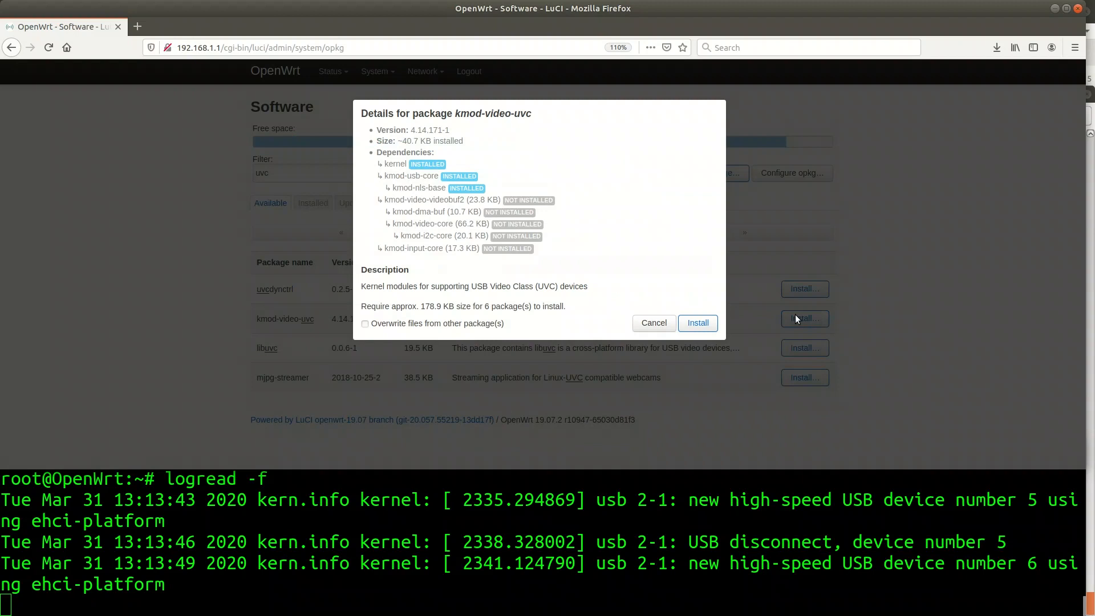
mouse_move(461, 158)
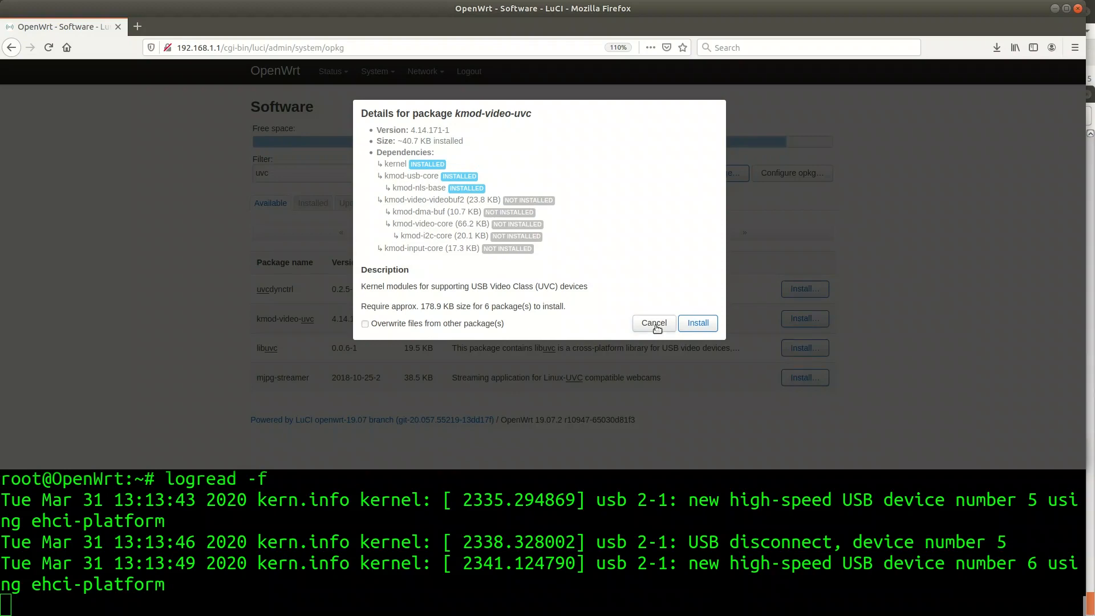
mouse_move(697, 323)
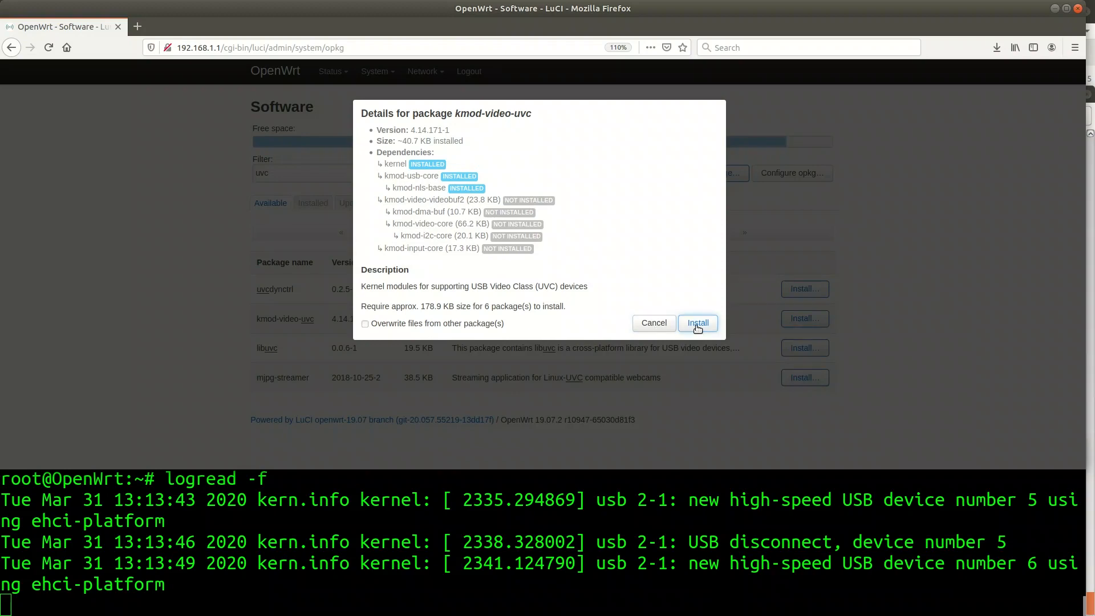
left_click(697, 323)
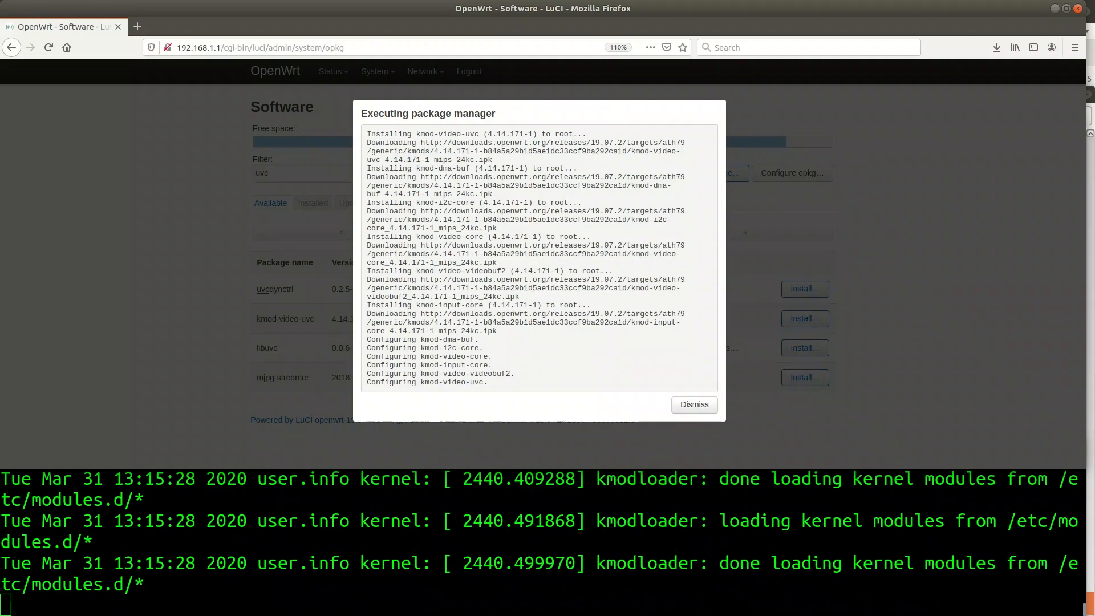
left_click(694, 405)
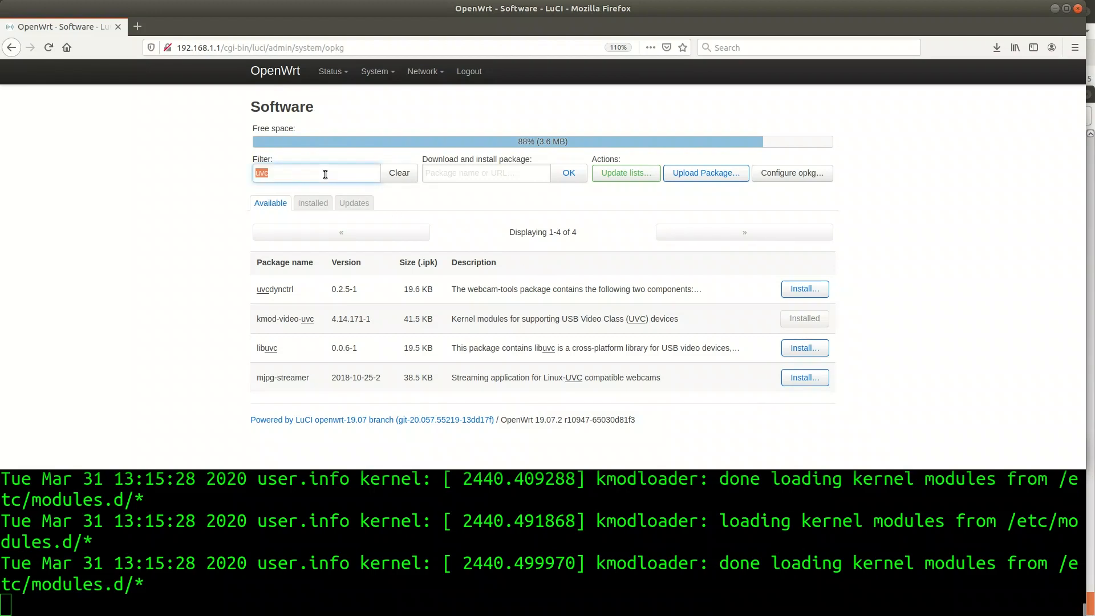
Filter for 'mjpg' and install mjpg-streamer (with libjpeg) and luci-app-mjpg-streamer
type("mjpg")
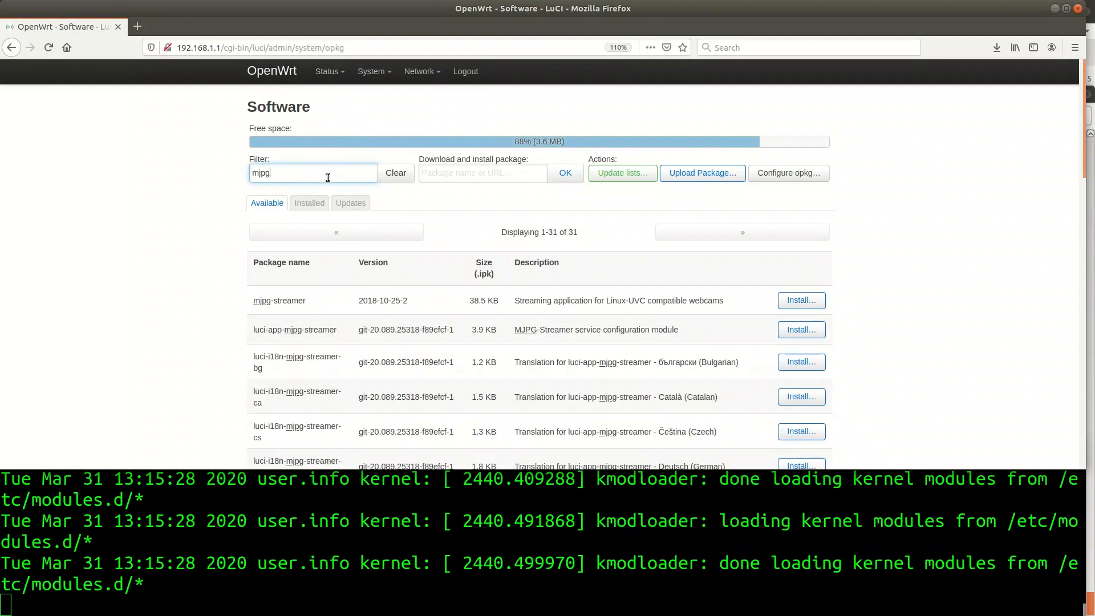
left_click(801, 300)
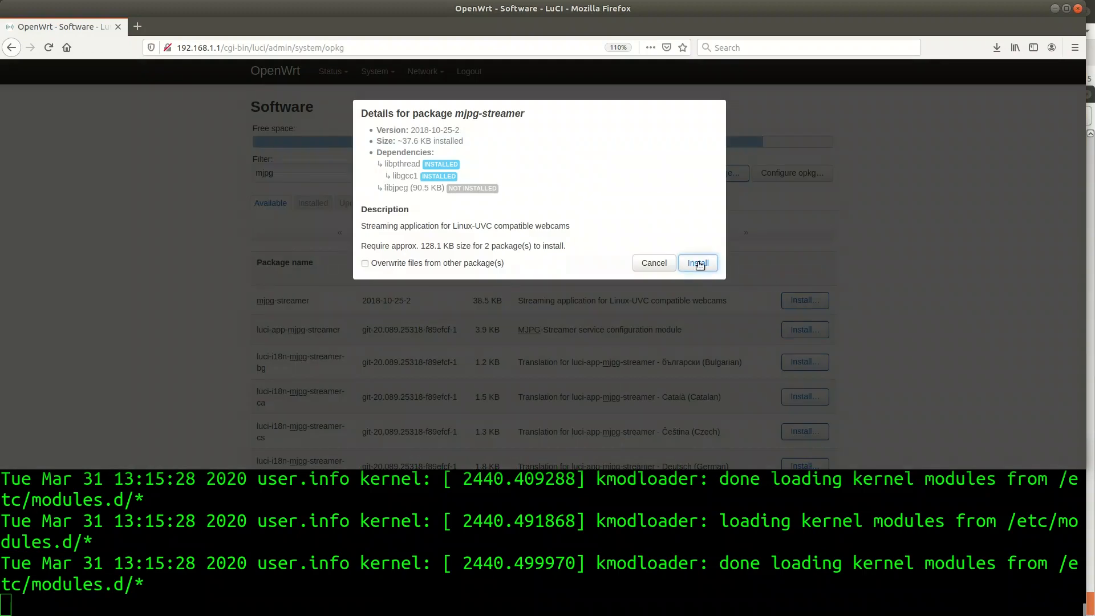
left_click(696, 262)
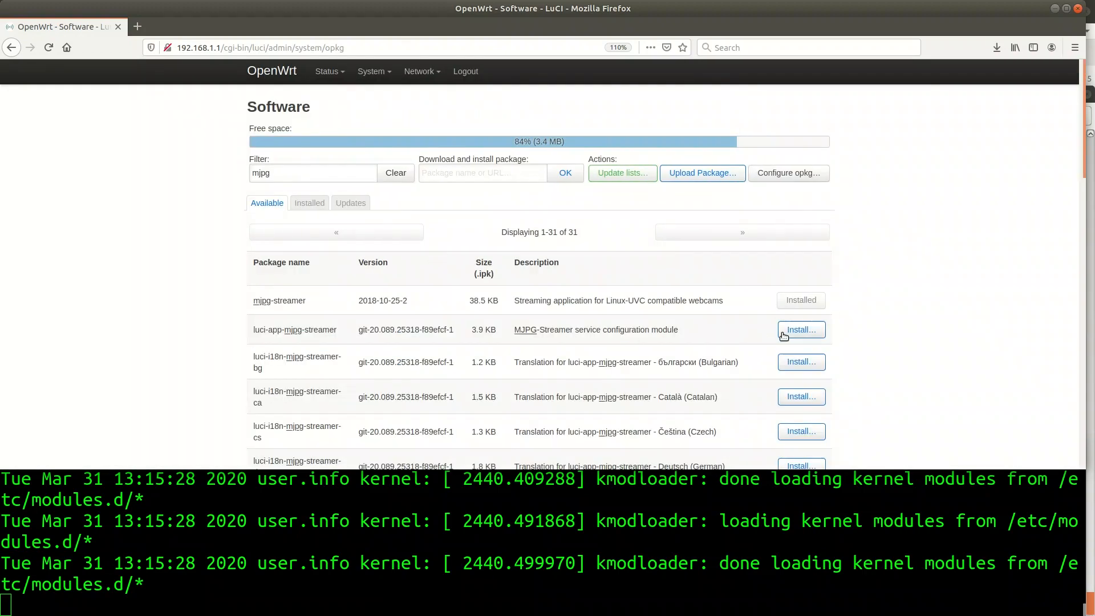
left_click(801, 330)
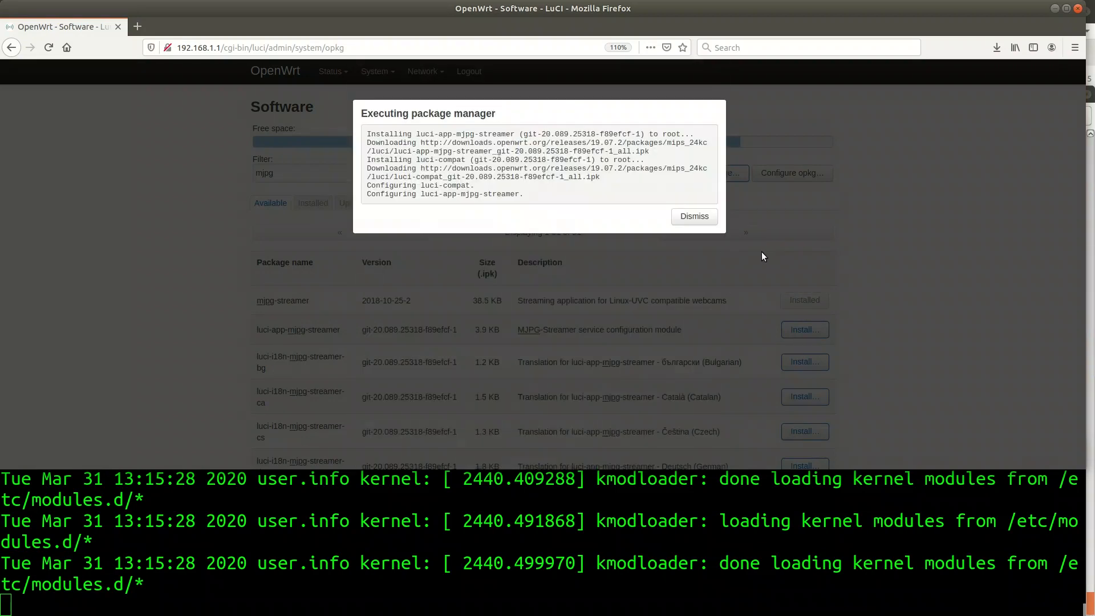
left_click(693, 215)
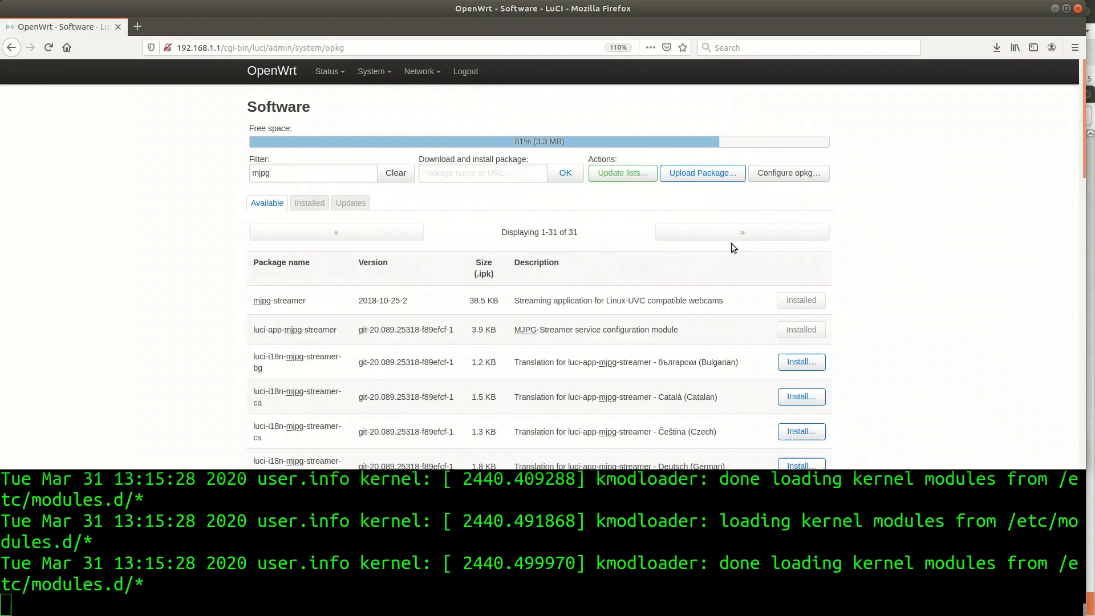
Open the System menu to reload LuCI so Services > MJPG-streamer appears
left_click(371, 71)
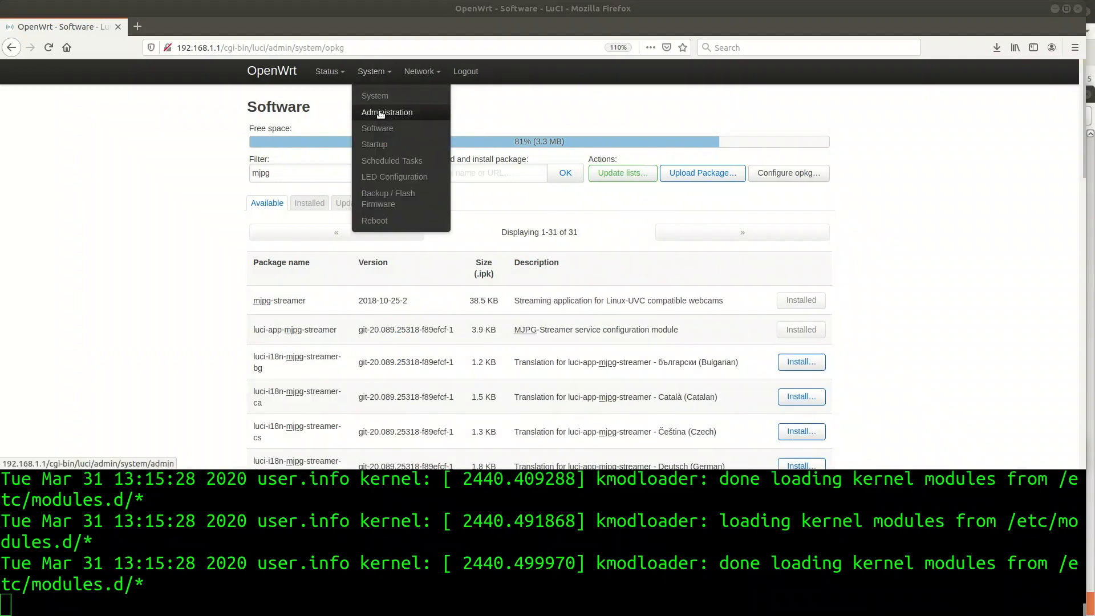
mouse_move(375, 96)
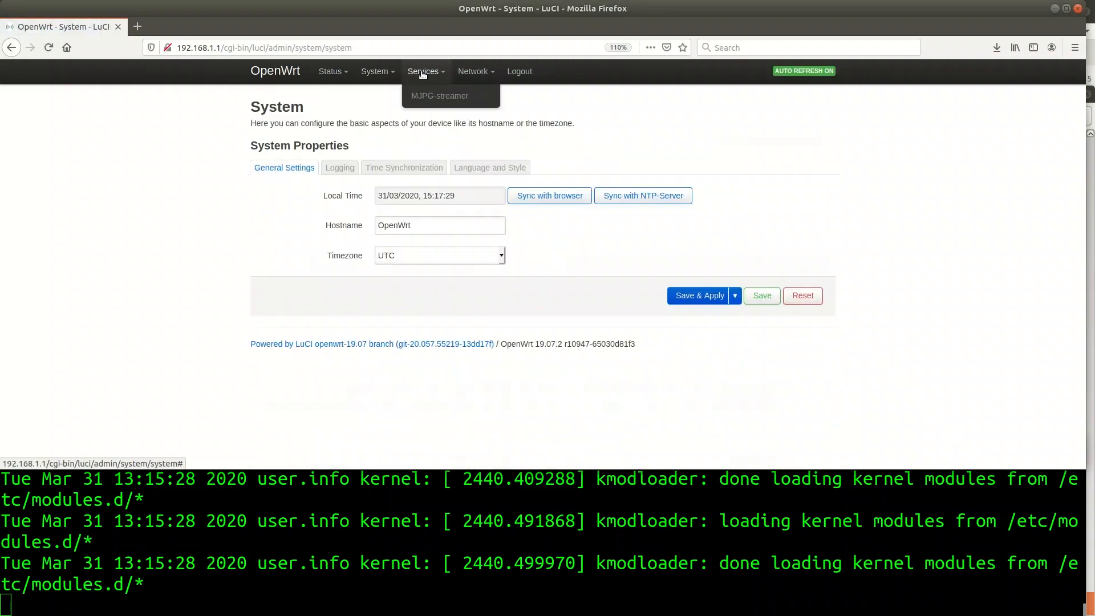
mouse_move(439, 96)
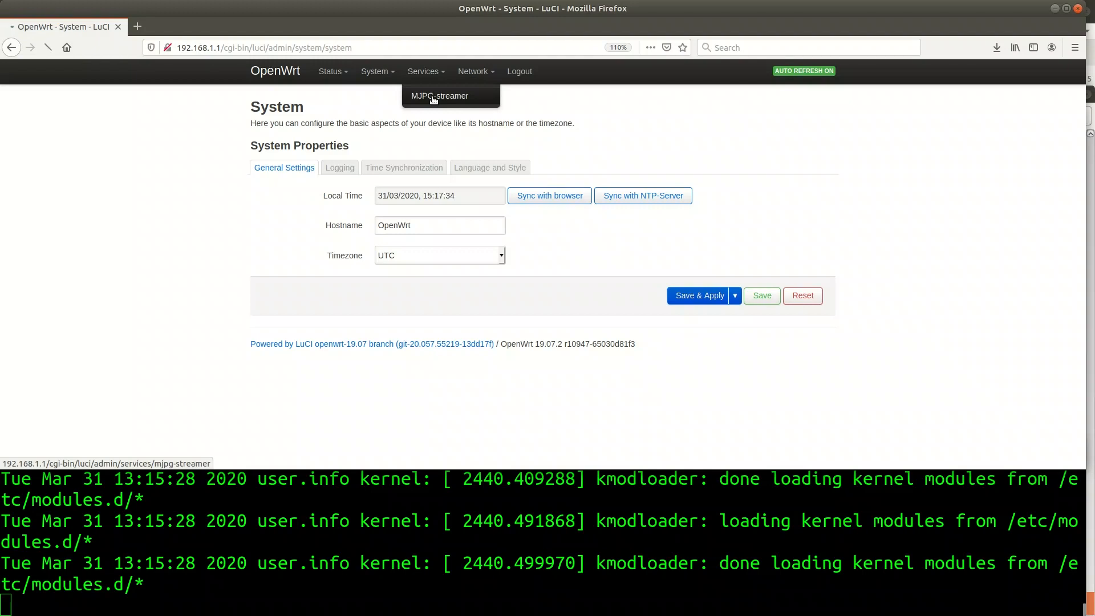
Enable MJPG-streamer with UVC input and HTTP output after reviewing the plugin tabs, and save
left_click(438, 96)
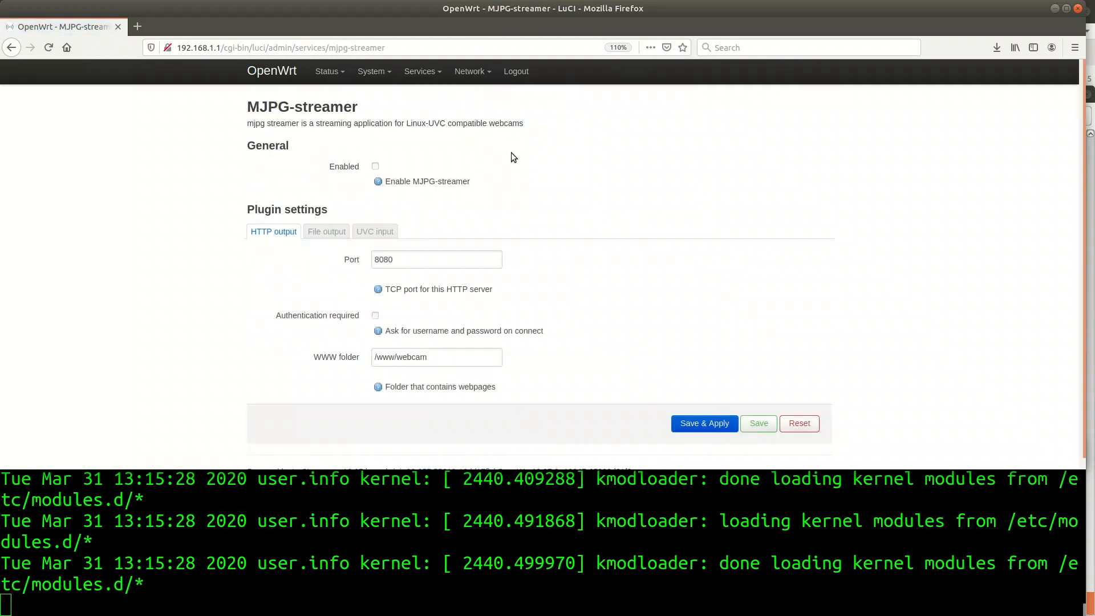
mouse_move(543, 160)
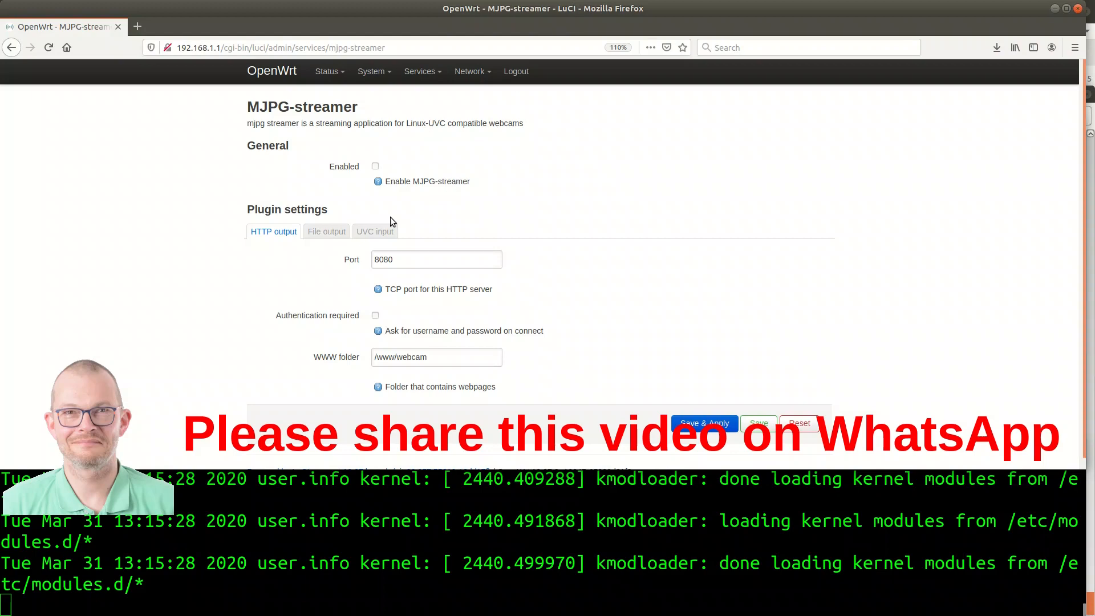
left_click(325, 231)
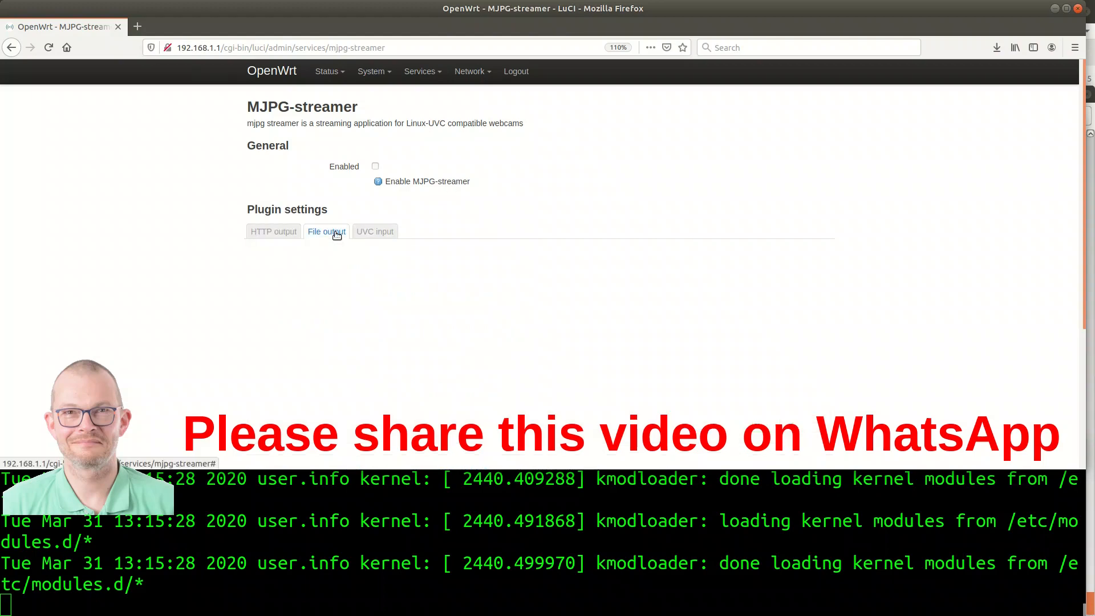
left_click(326, 231)
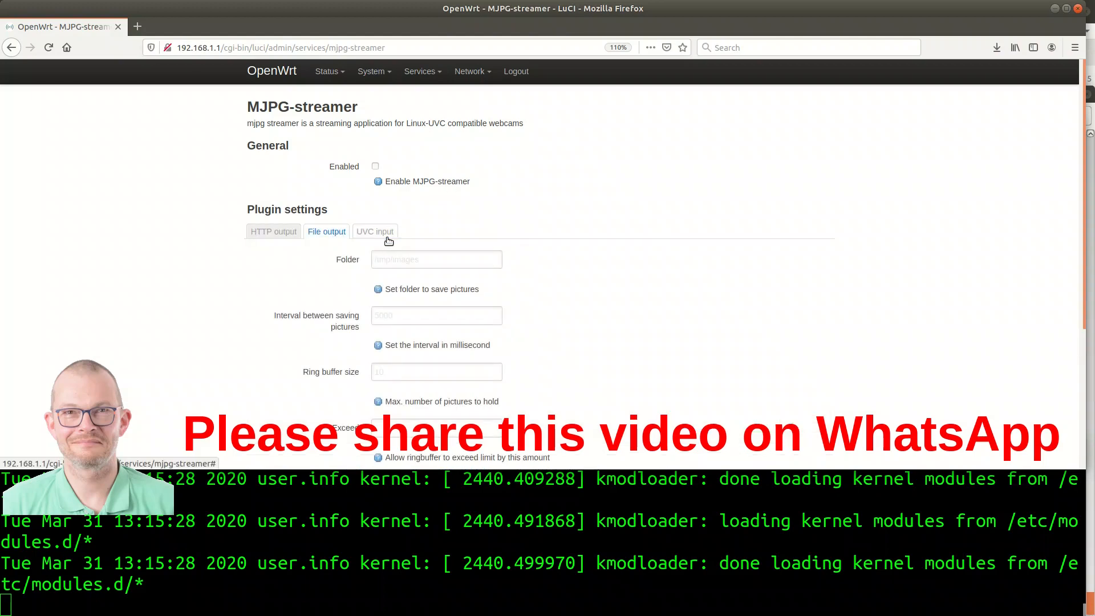
left_click(376, 231)
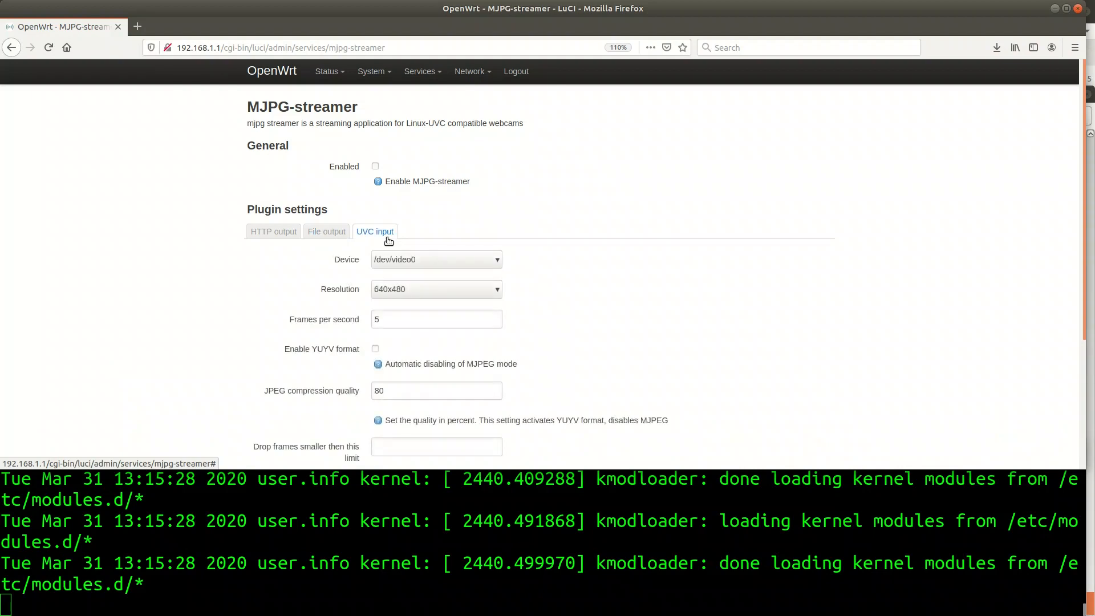
mouse_move(273, 231)
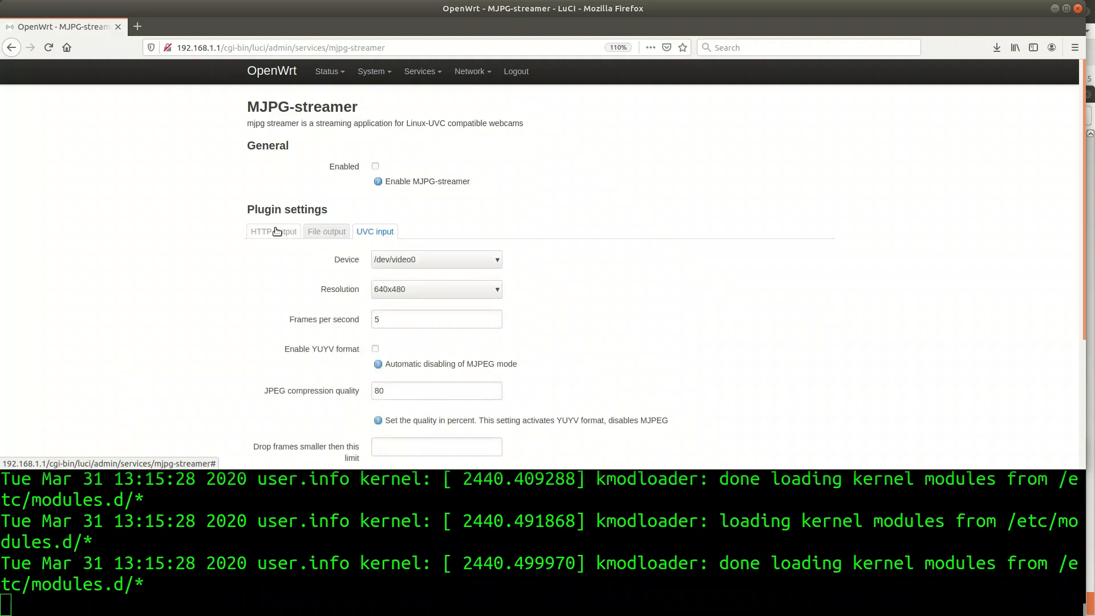
left_click(376, 166)
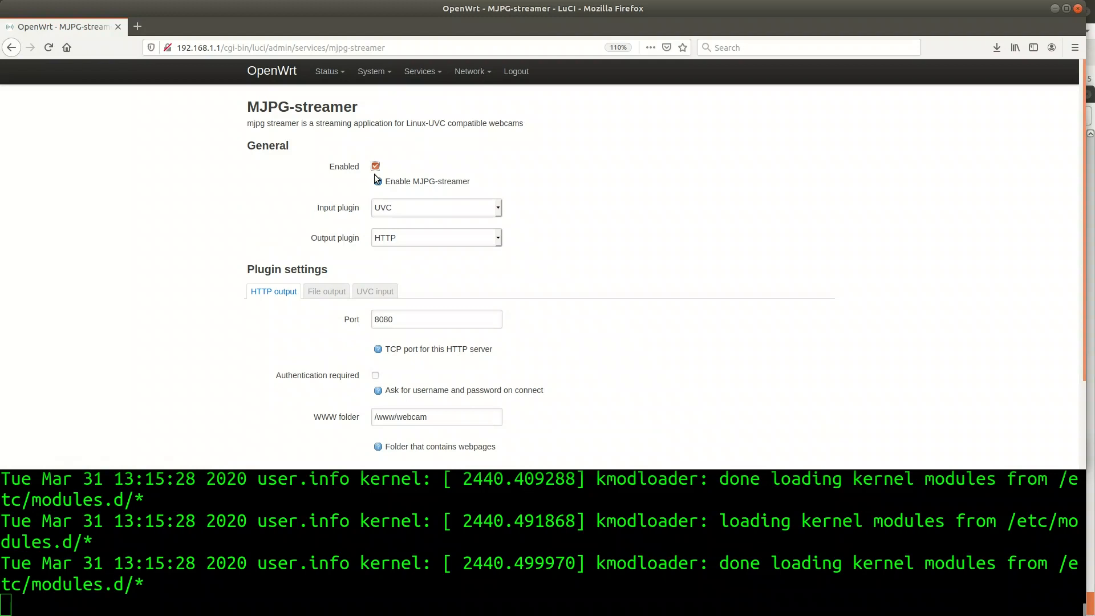
scroll("down", 3)
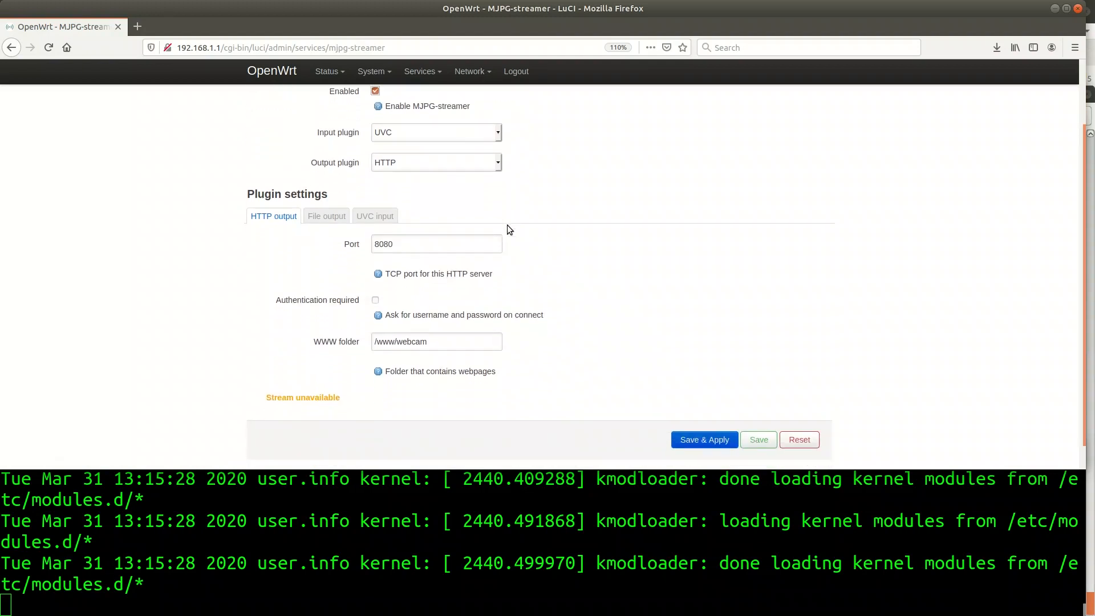
scroll("down", 3)
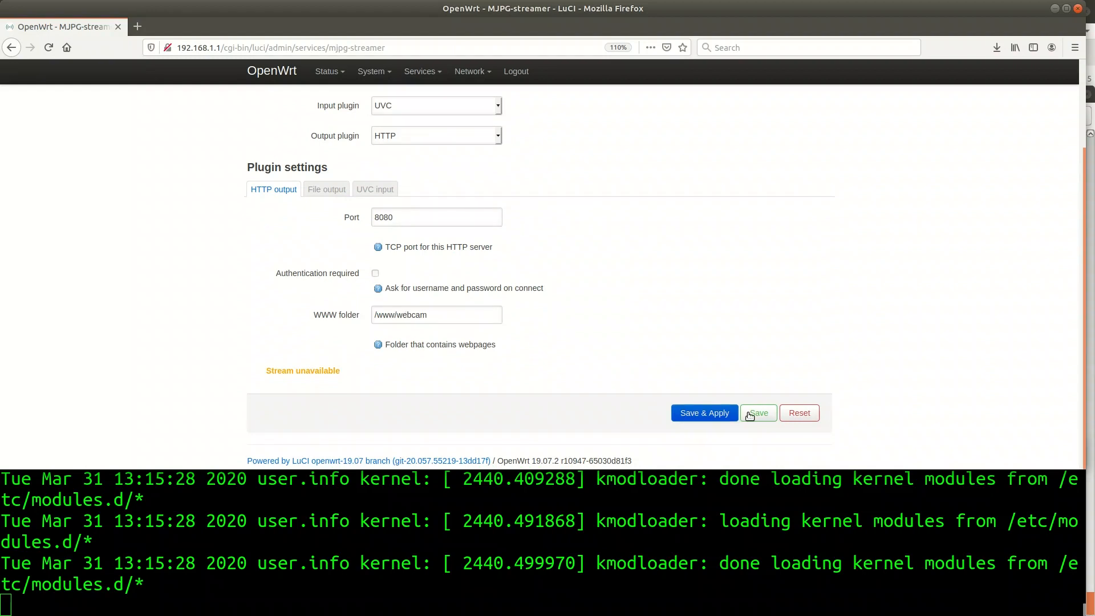
left_click(758, 413)
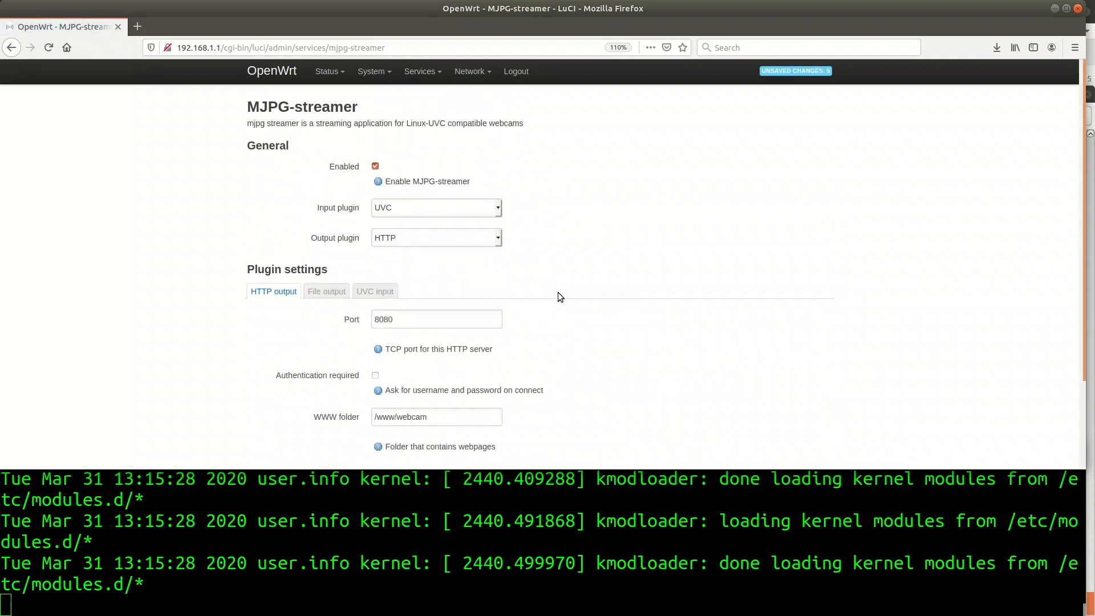
Recheck the file output and HTTP output (port 8080, /www/webcam) settings and save again
left_click(325, 292)
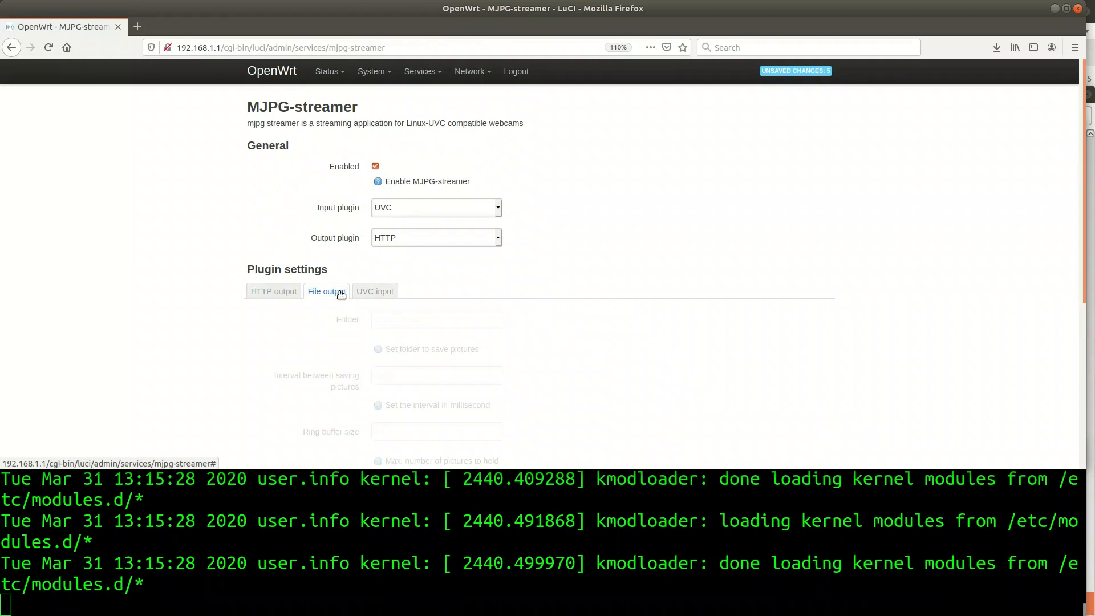
scroll("down", 3)
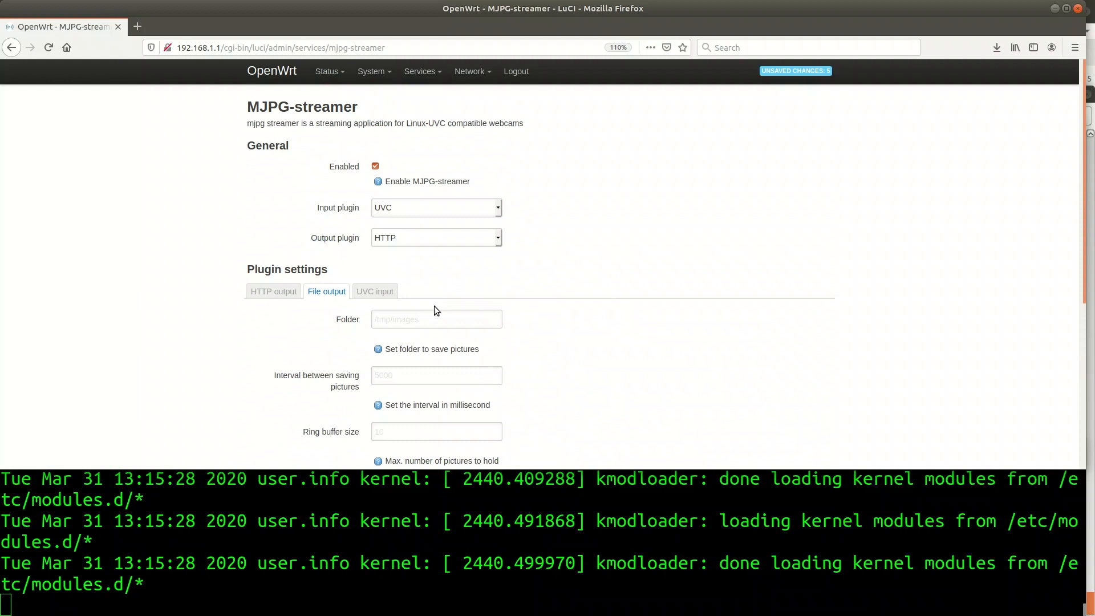
left_click(375, 165)
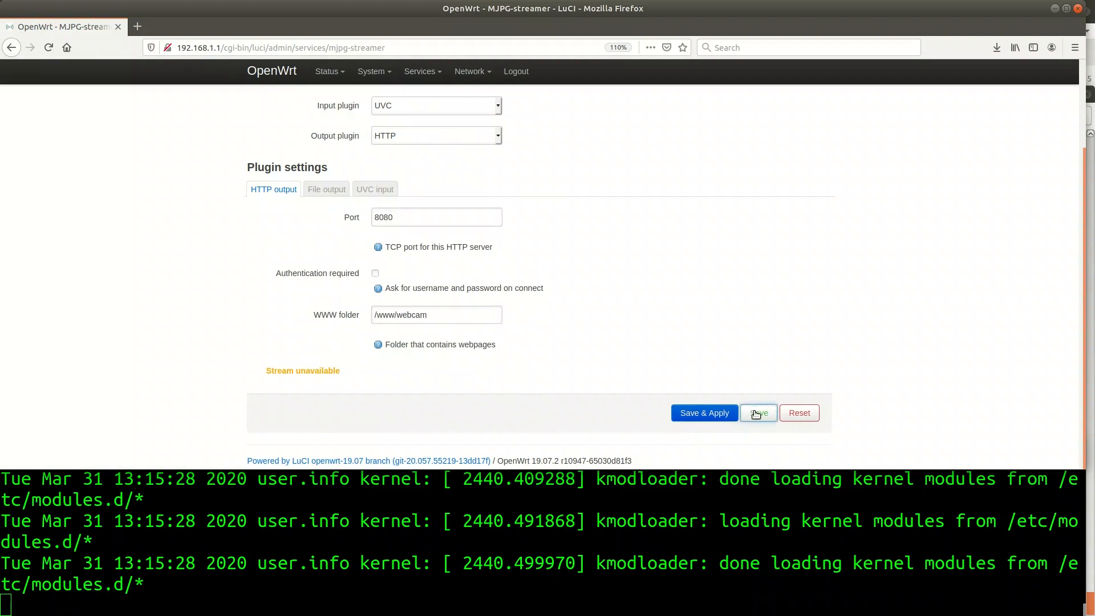
left_click(758, 413)
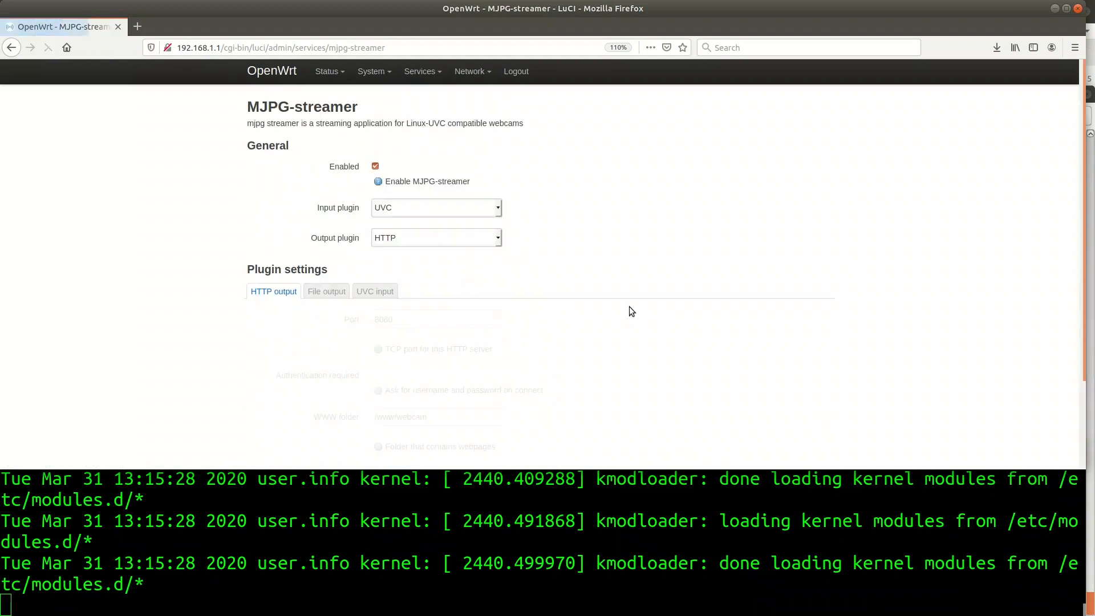
left_click(326, 292)
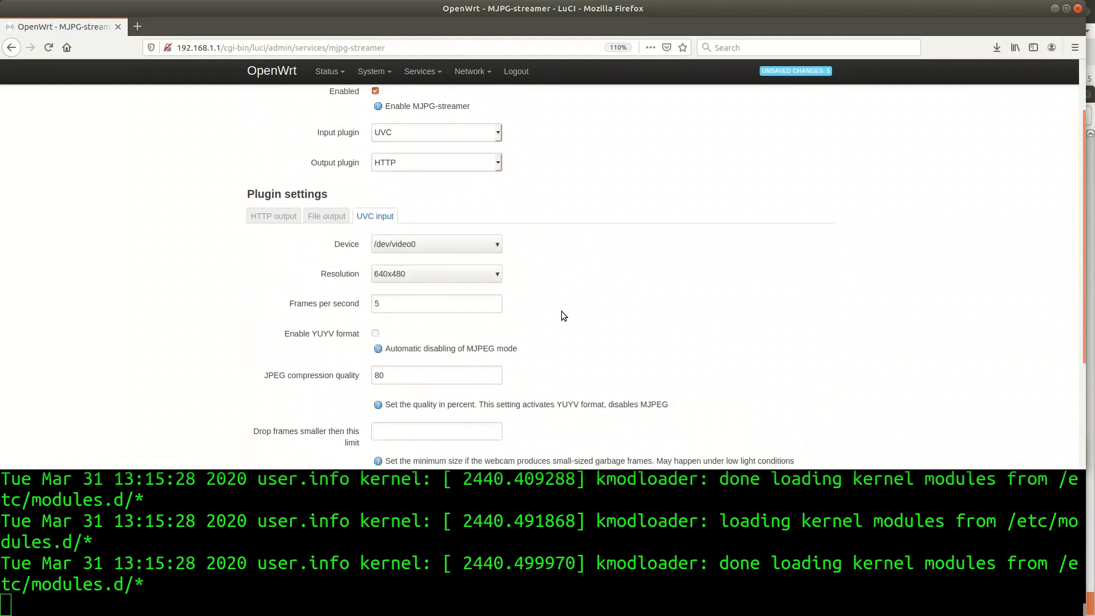
Clear the UVC input's frames-per-second value and Save & Apply the configuration
left_click(435, 227)
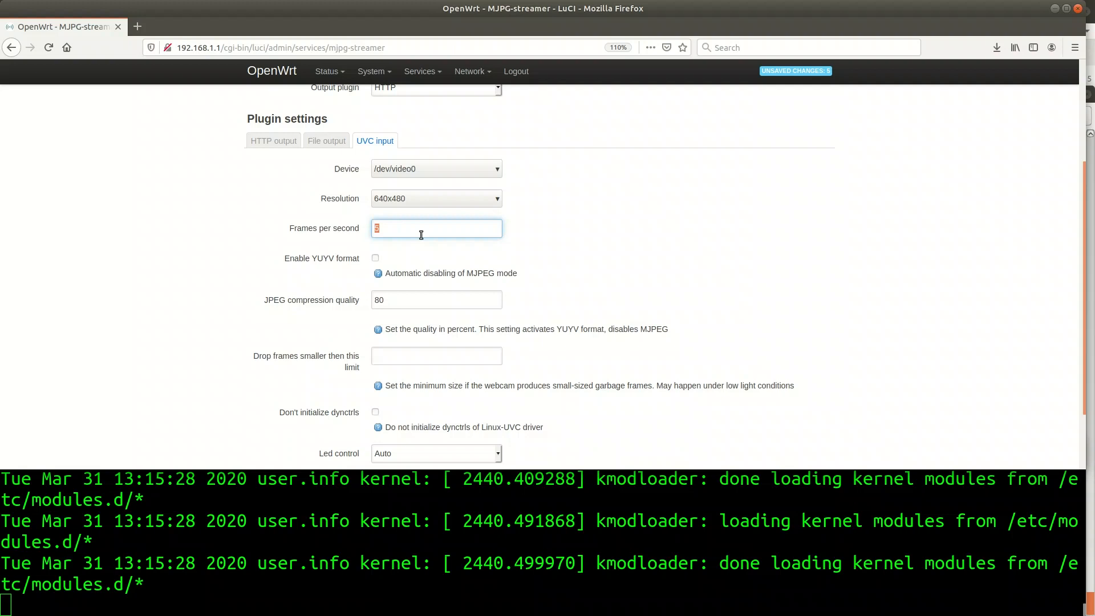
mouse_move(778, 253)
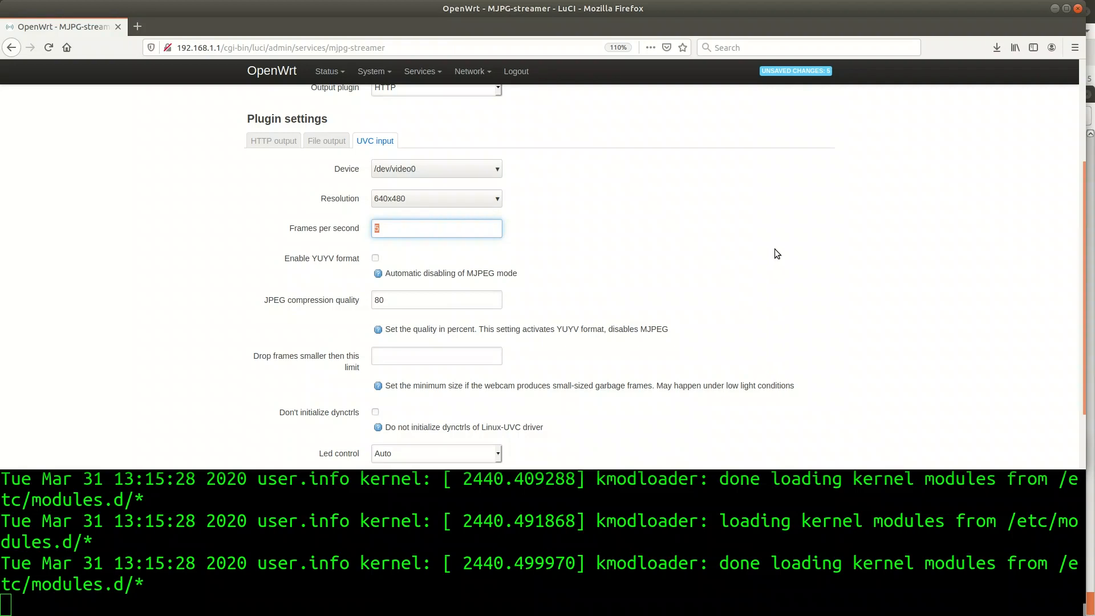
key("Backspace")
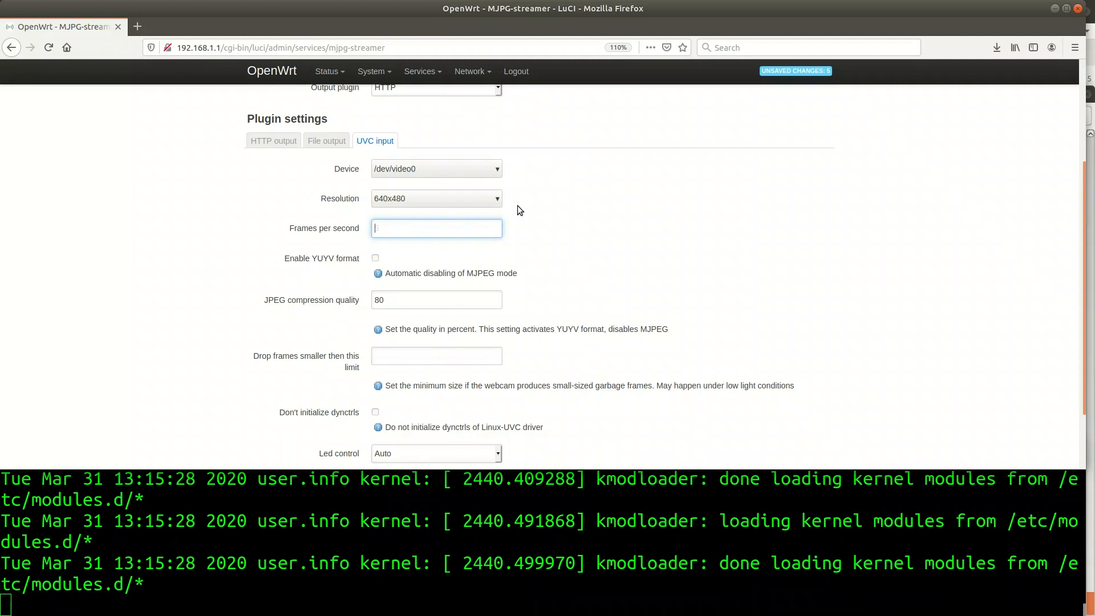
mouse_move(566, 215)
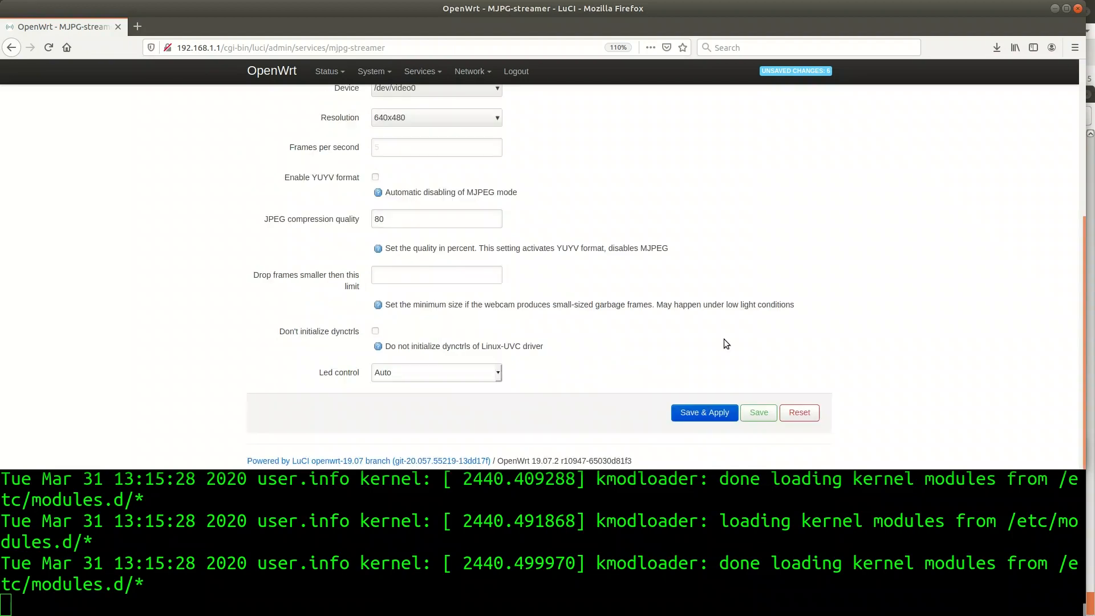
left_click(704, 412)
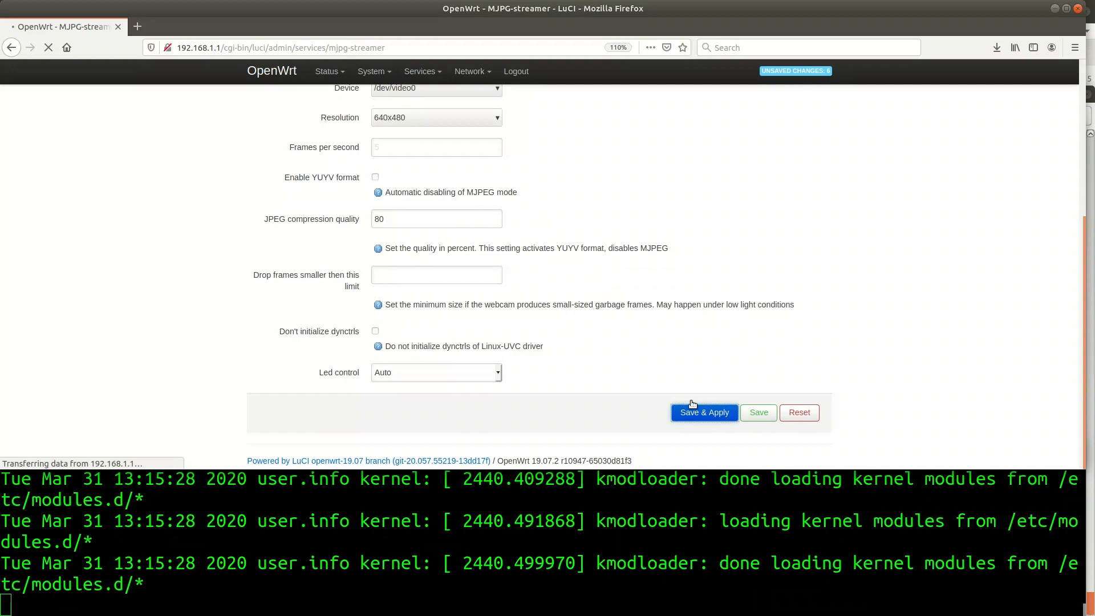
Confirm the apply so MJPG-streamer starts with HTTP output on port 8080
left_click(703, 412)
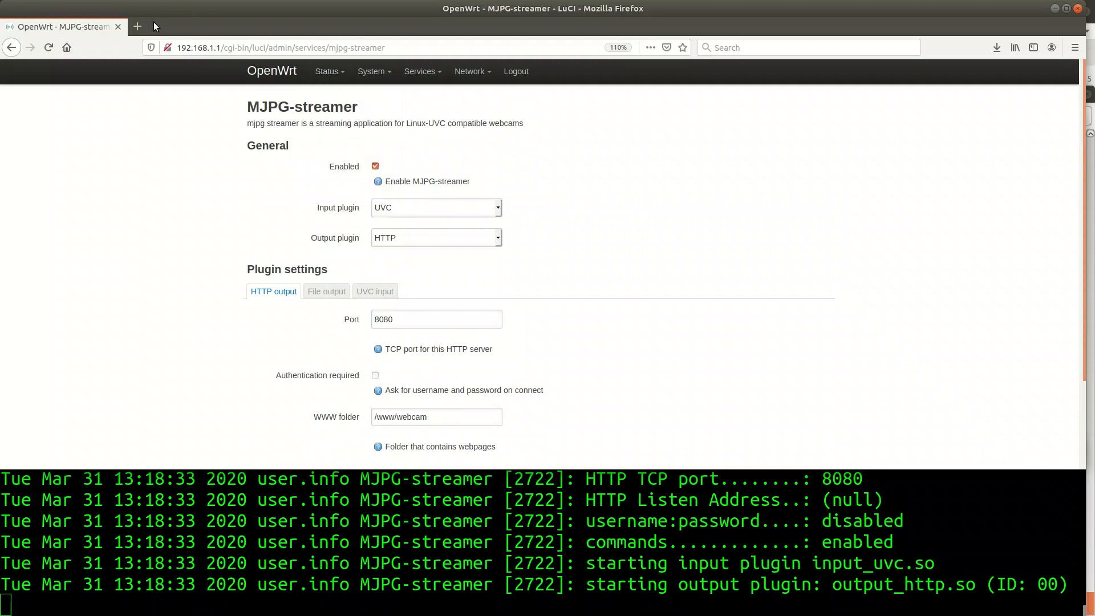
Browse to 192.168.1.1:8080 in a new Firefox tab
left_click(138, 27)
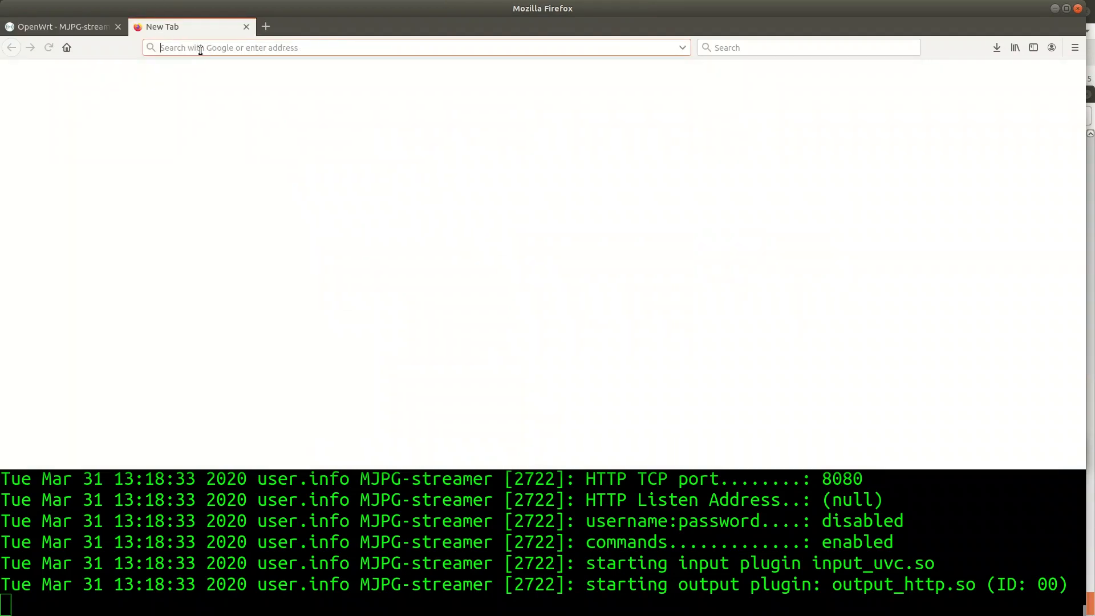
type("192.168.1.1")
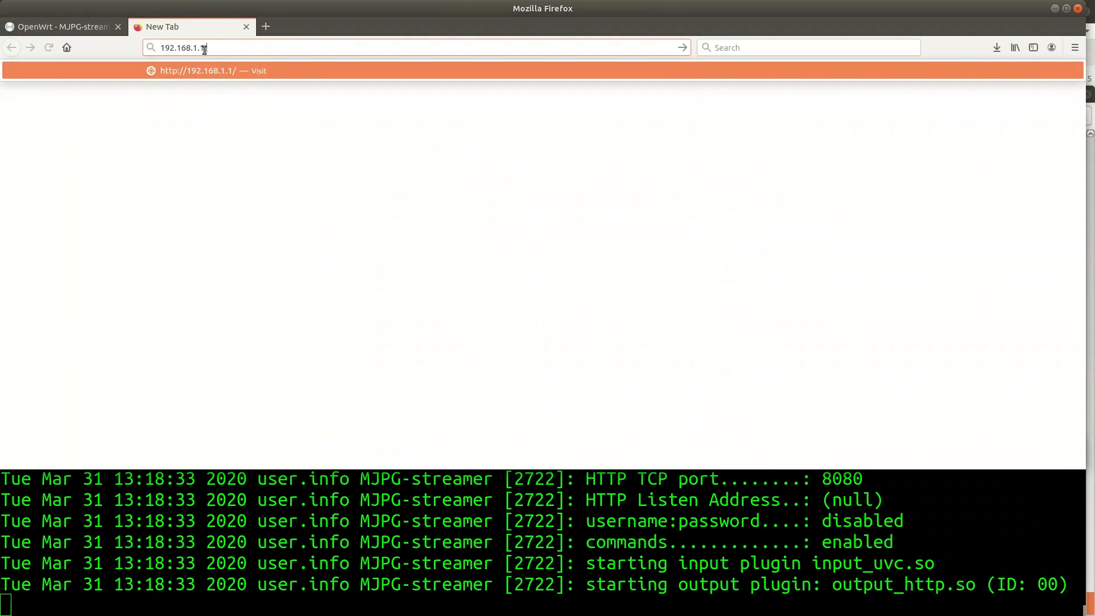
type(":8080")
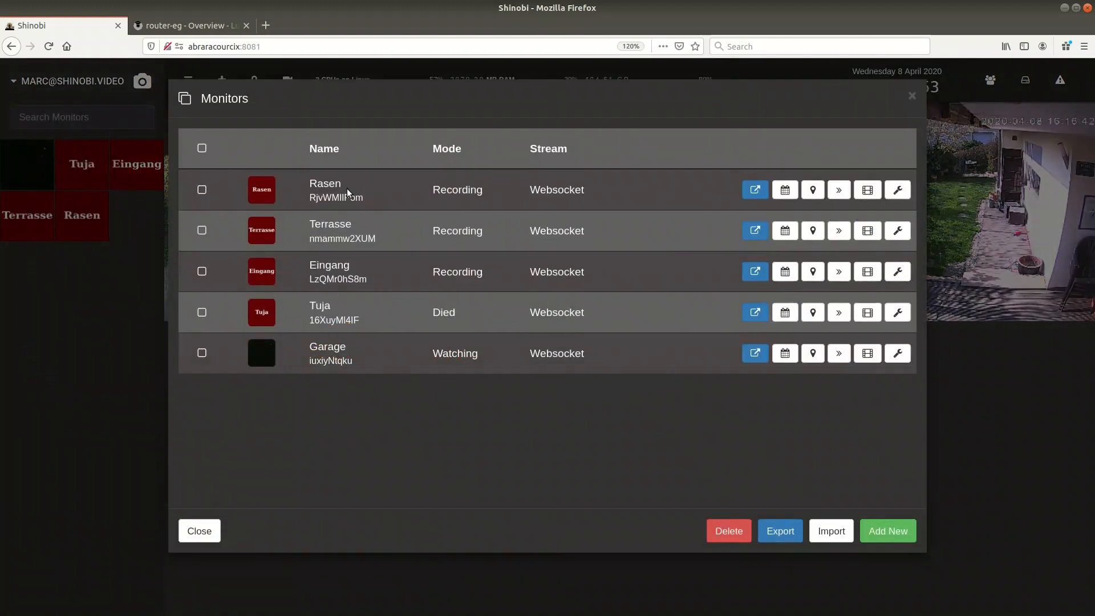
mouse_move(585, 496)
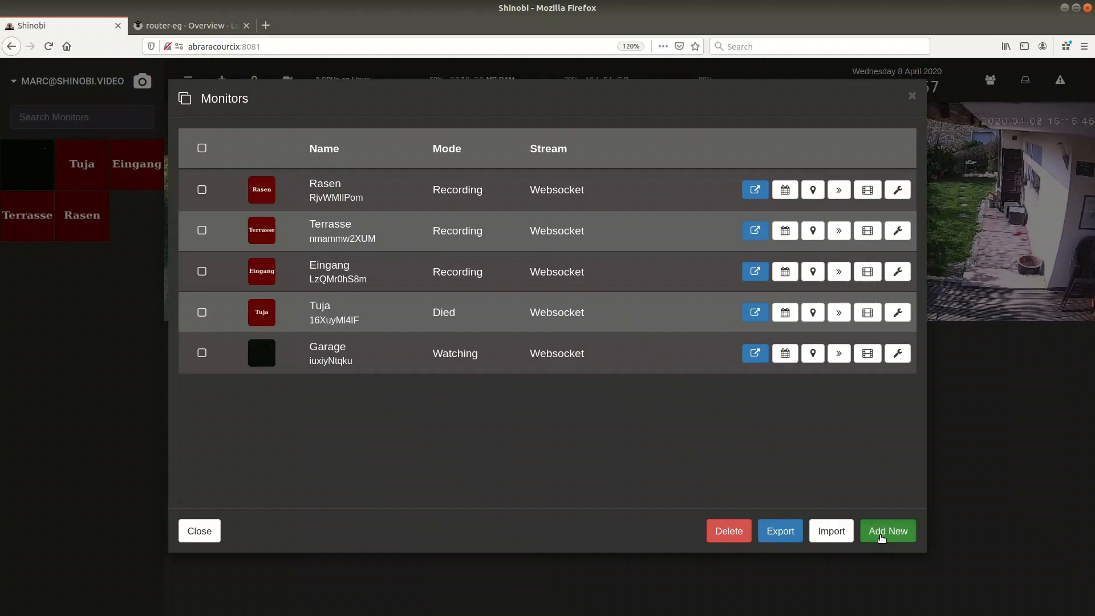
Add a new Shinobi monitor and name it Staircase
left_click(887, 531)
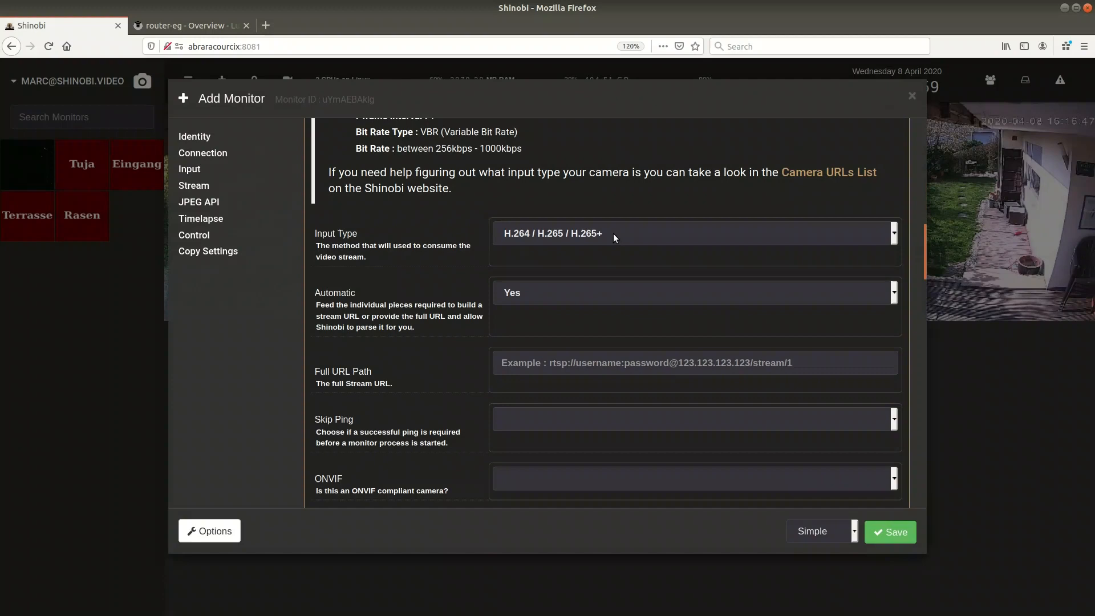
left_click(194, 137)
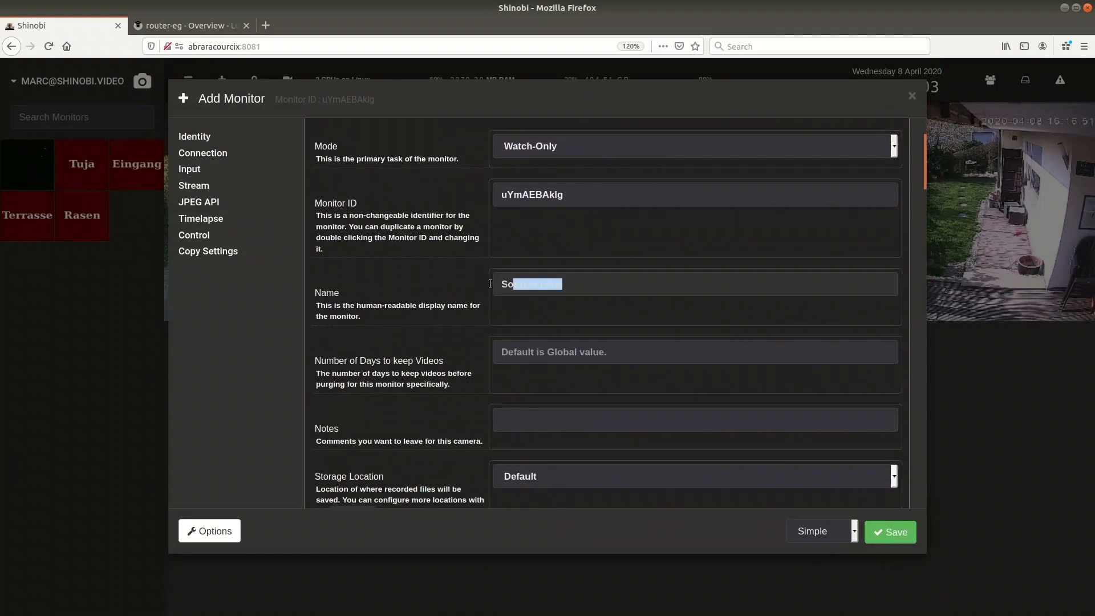
type("Staircase")
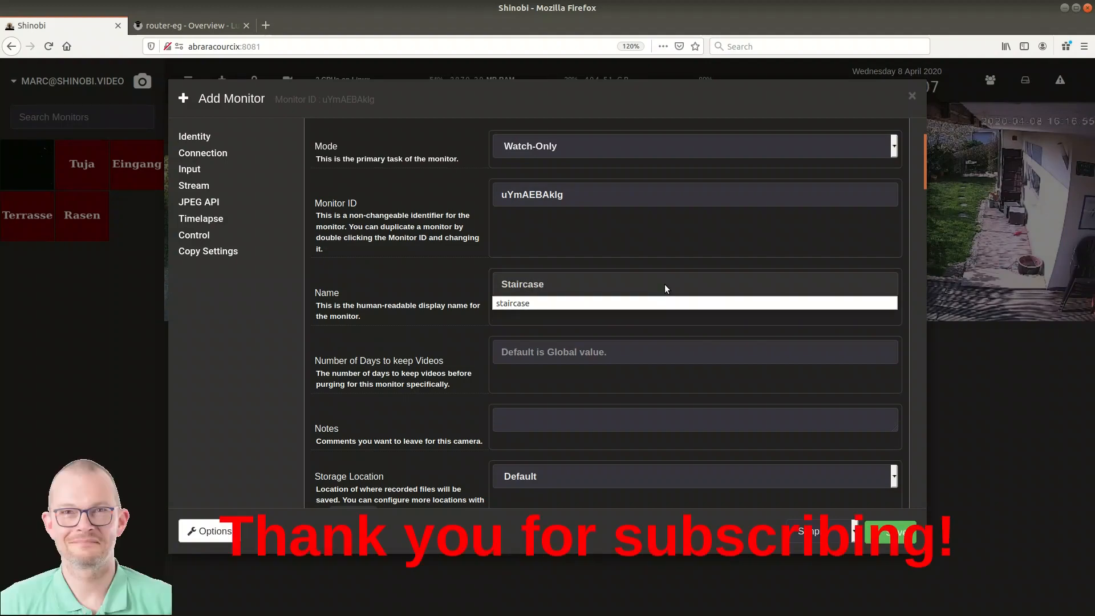
scroll("down", 3)
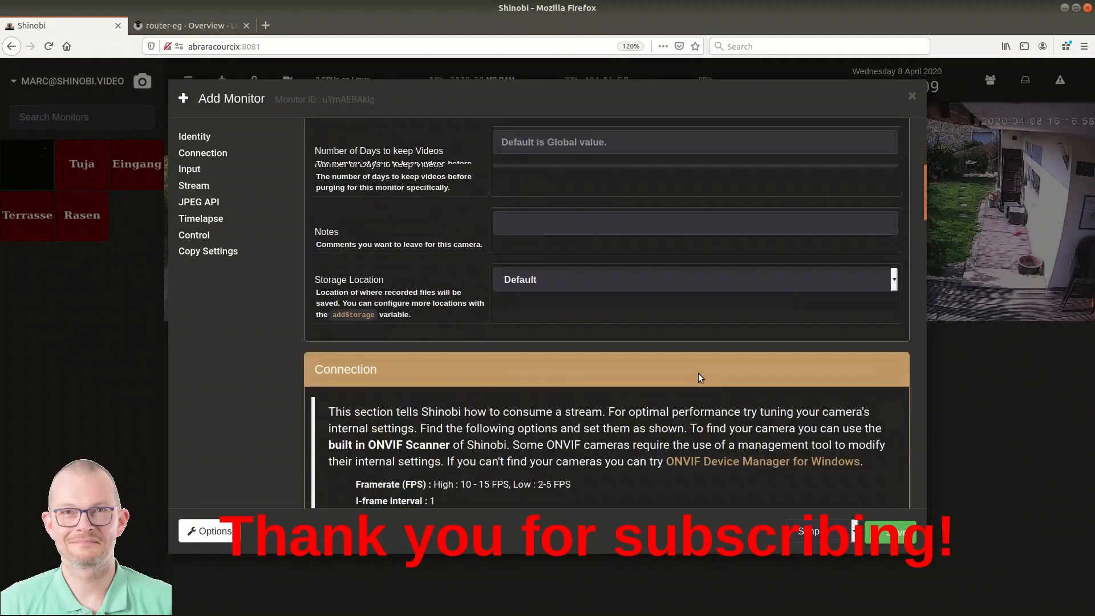
left_click(691, 267)
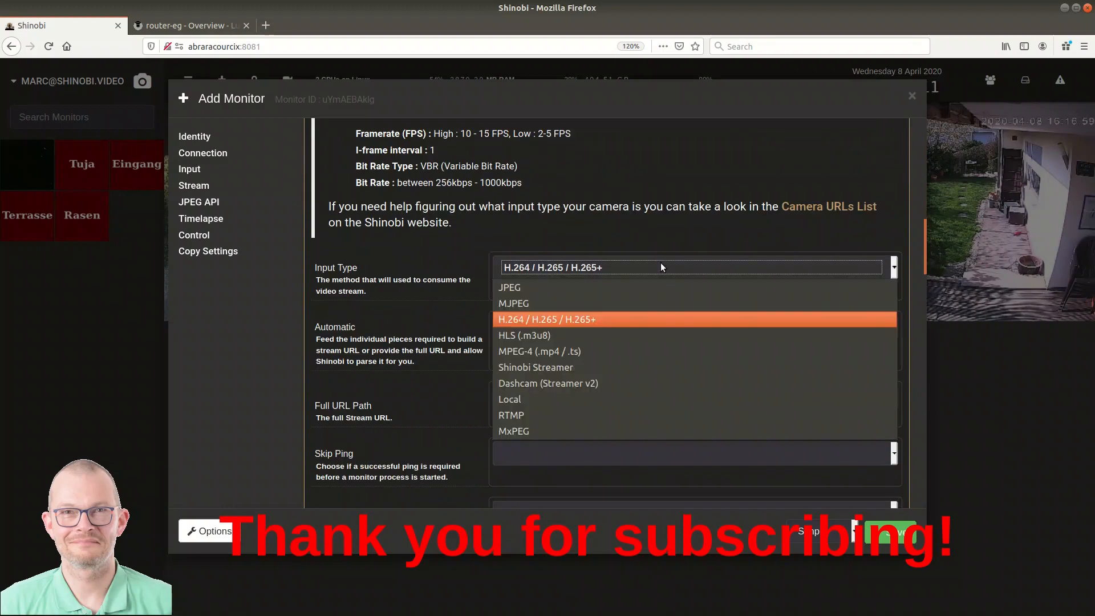
left_click(513, 303)
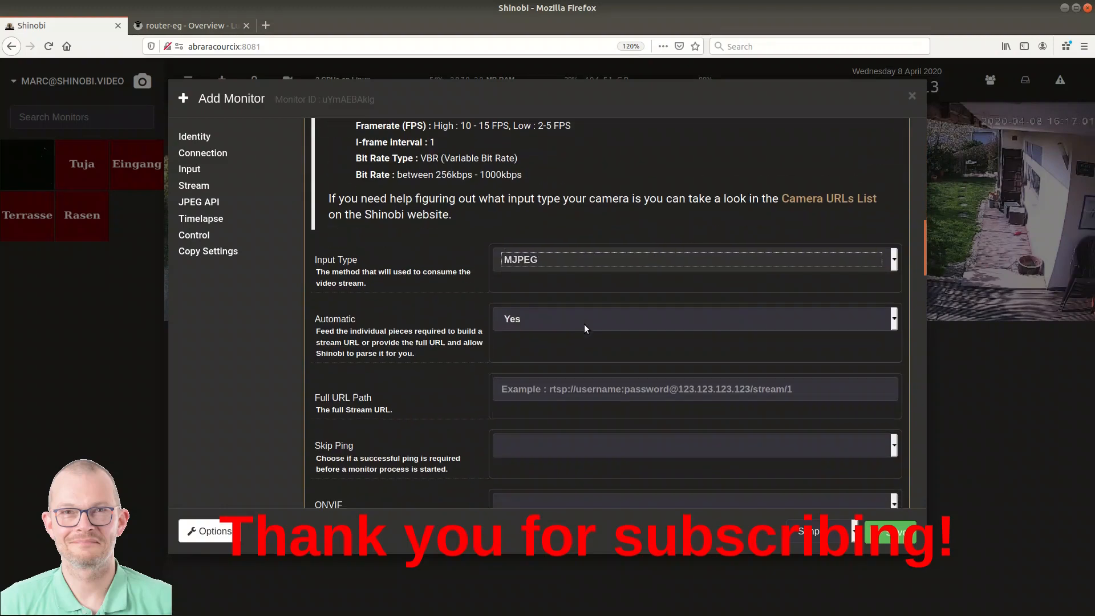
scroll("down", 3)
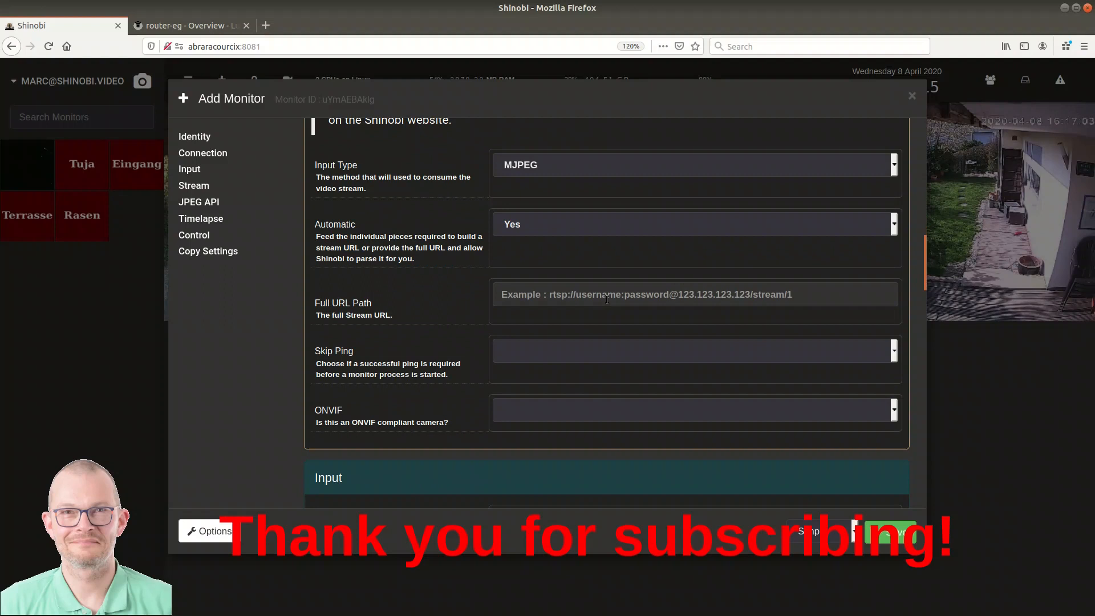
type("http://192.168.0.1:8080?action=stream")
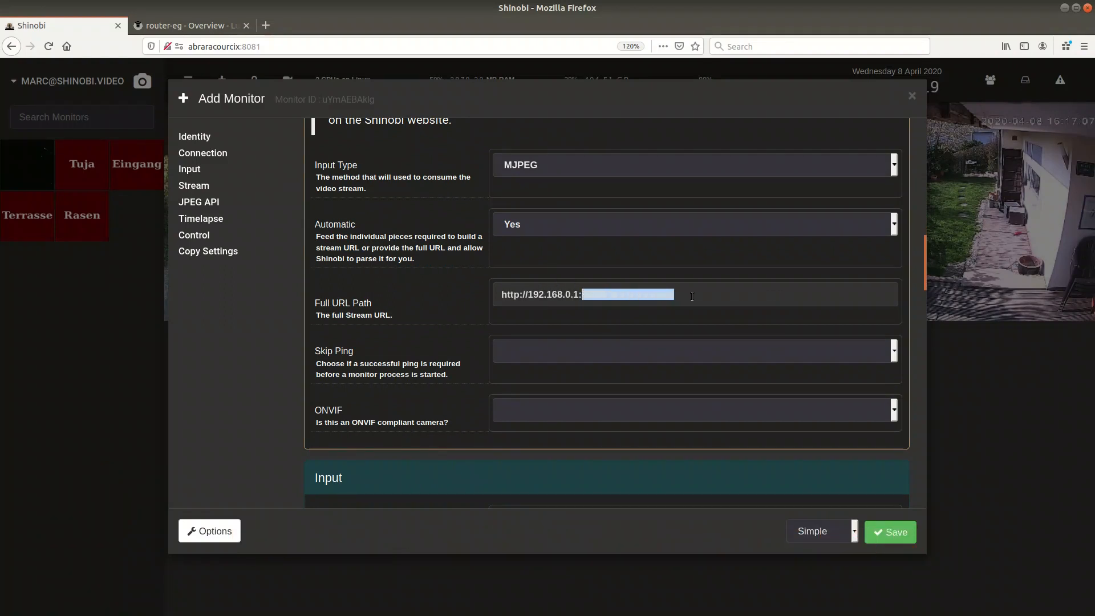
Set the stream type to Base64 over Websocket and save the Staircase monitor
scroll("down", 3)
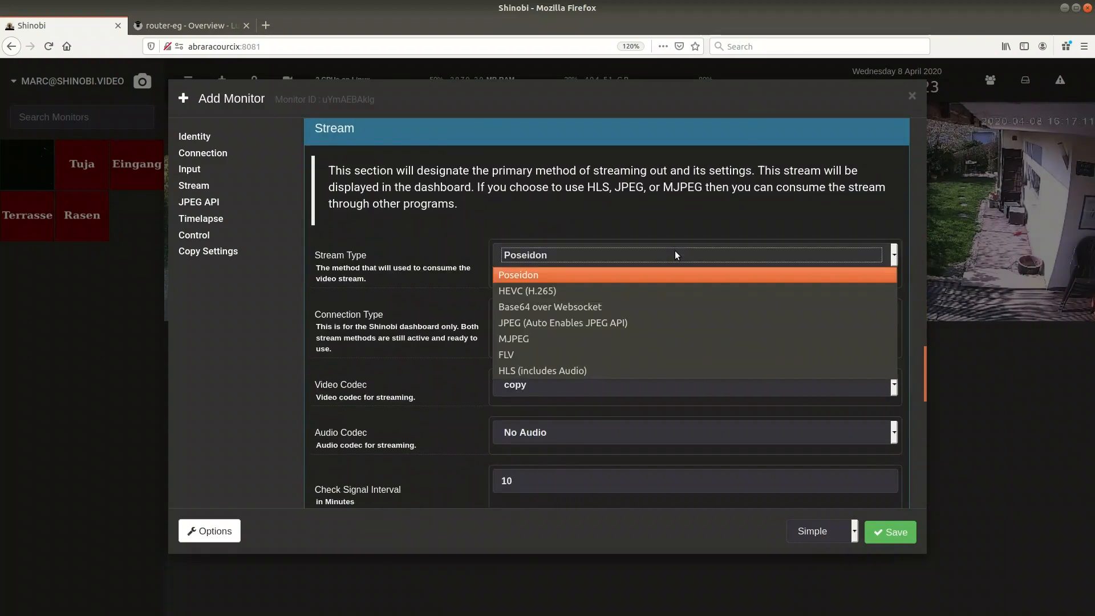
left_click(550, 306)
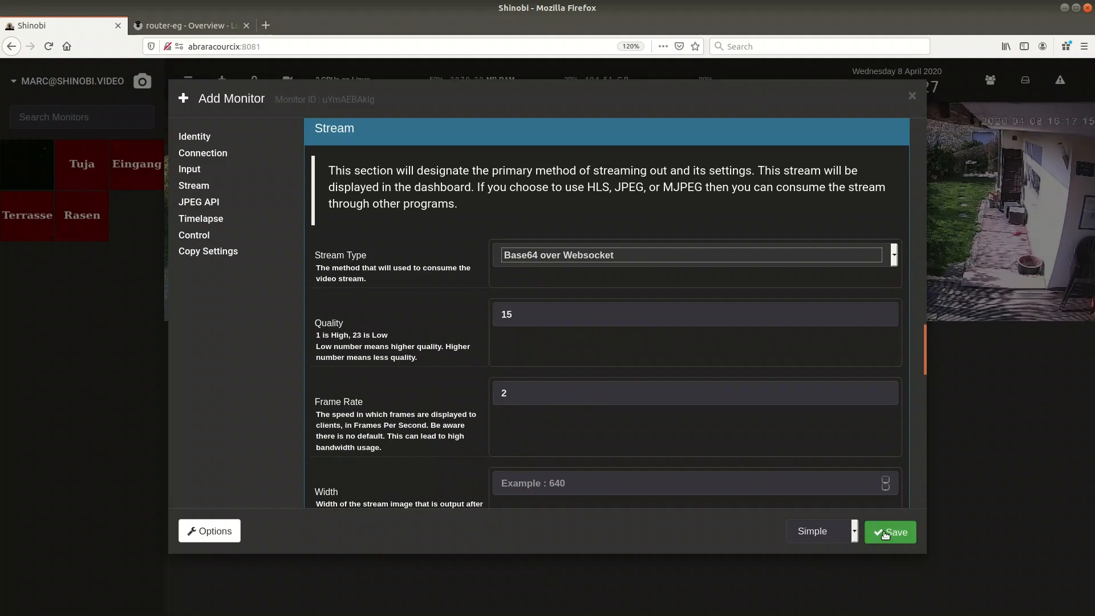
left_click(890, 531)
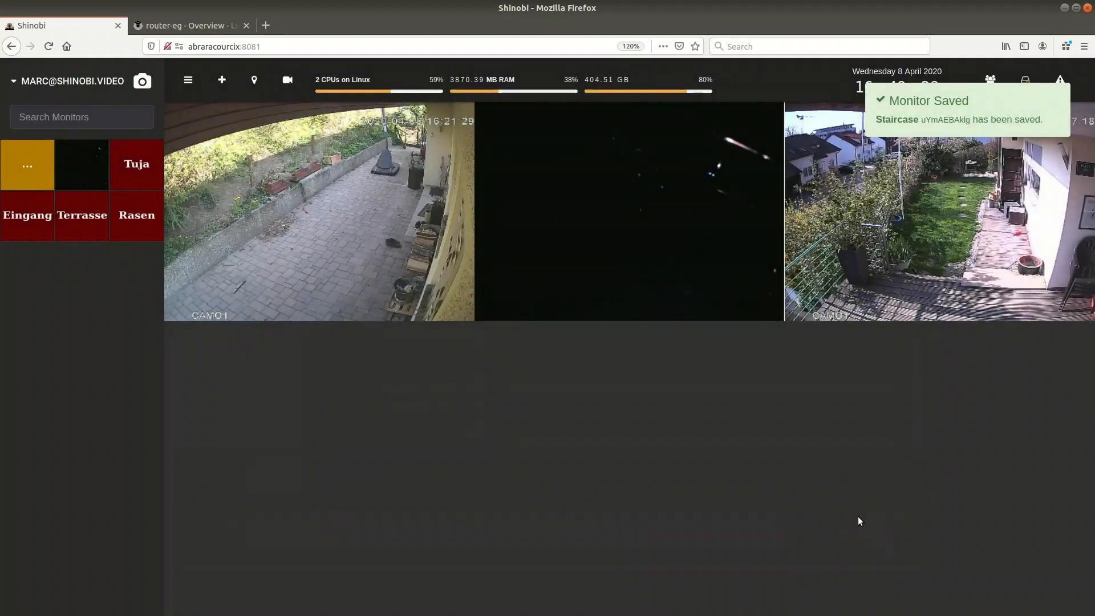
mouse_move(517, 386)
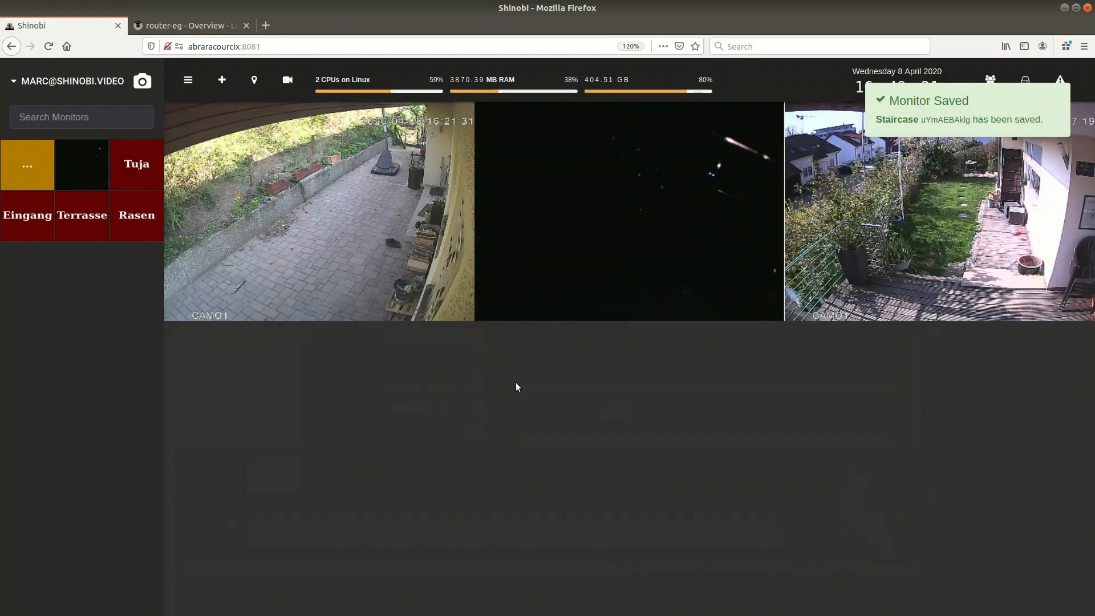